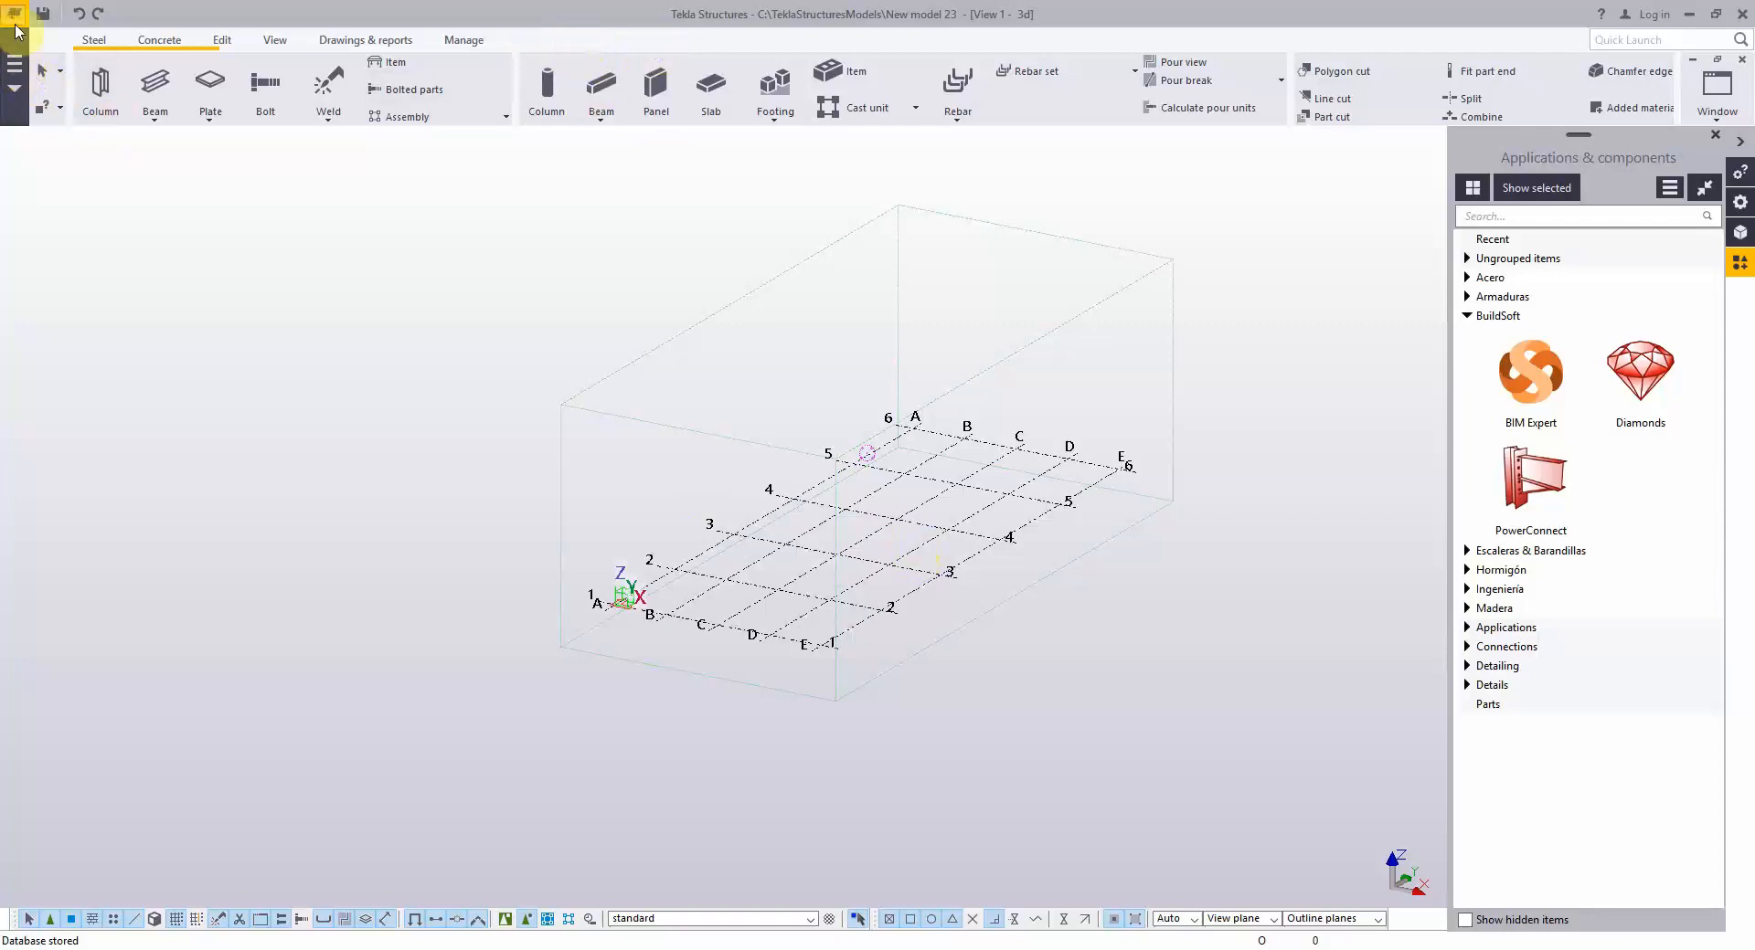
# Open the File menu's Settings panel with its customize and switch options.
pyautogui.click(15, 13)
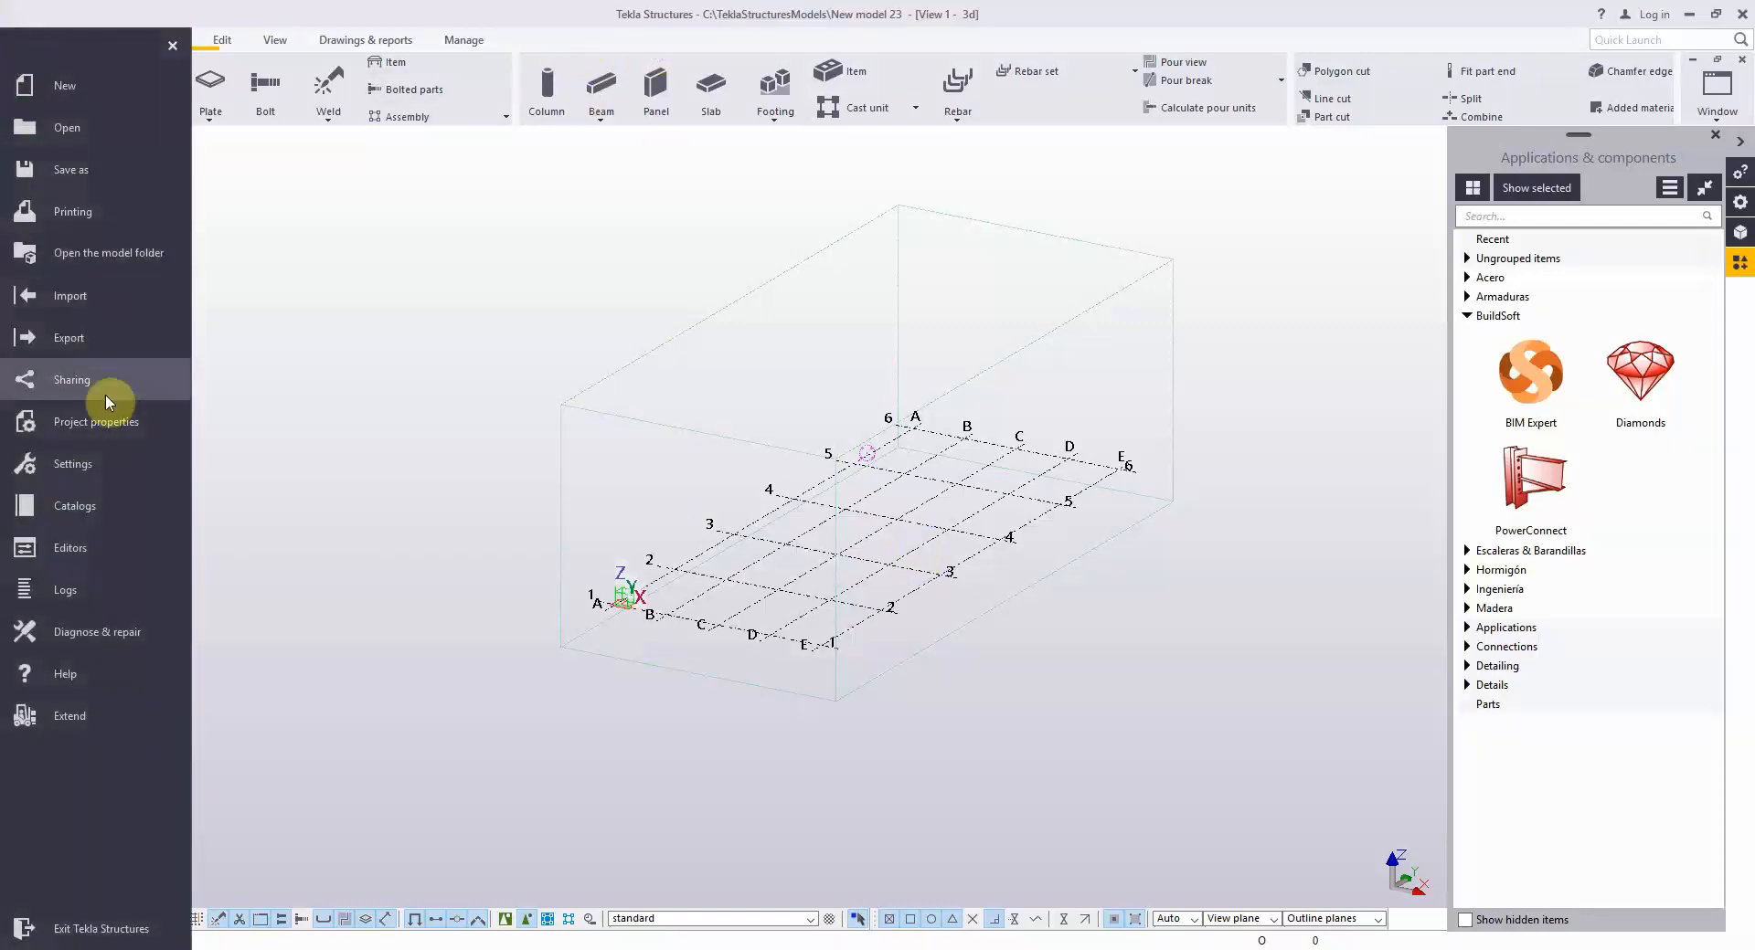
pyautogui.moveTo(106, 476)
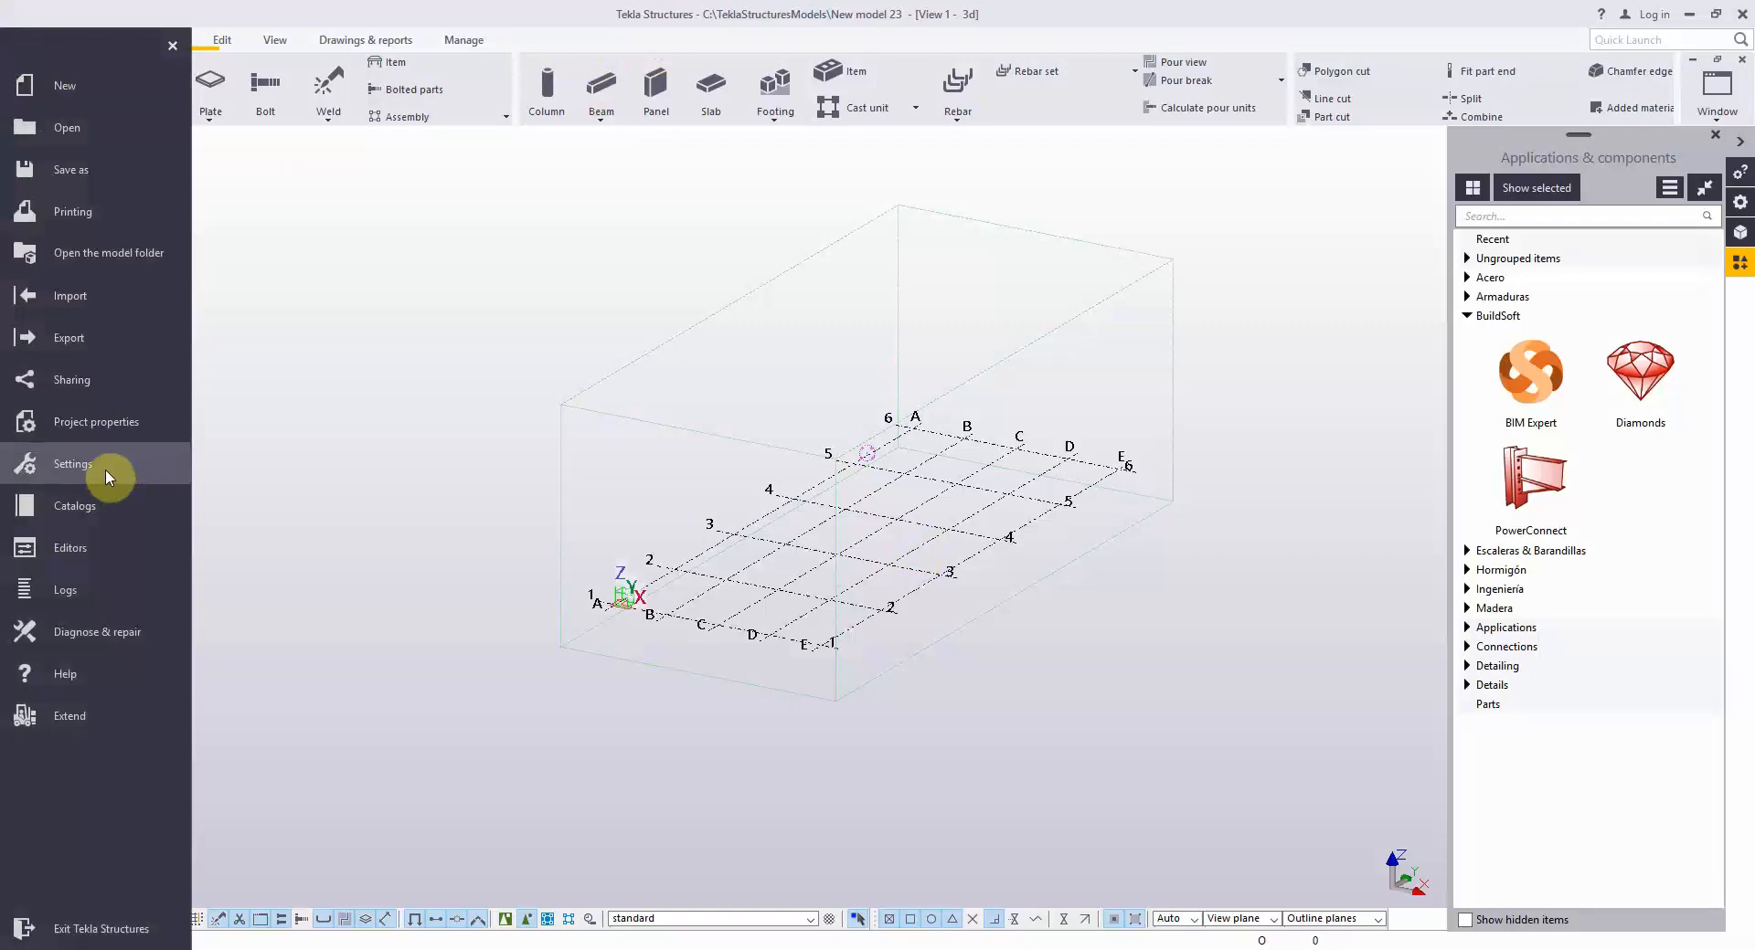
pyautogui.click(72, 464)
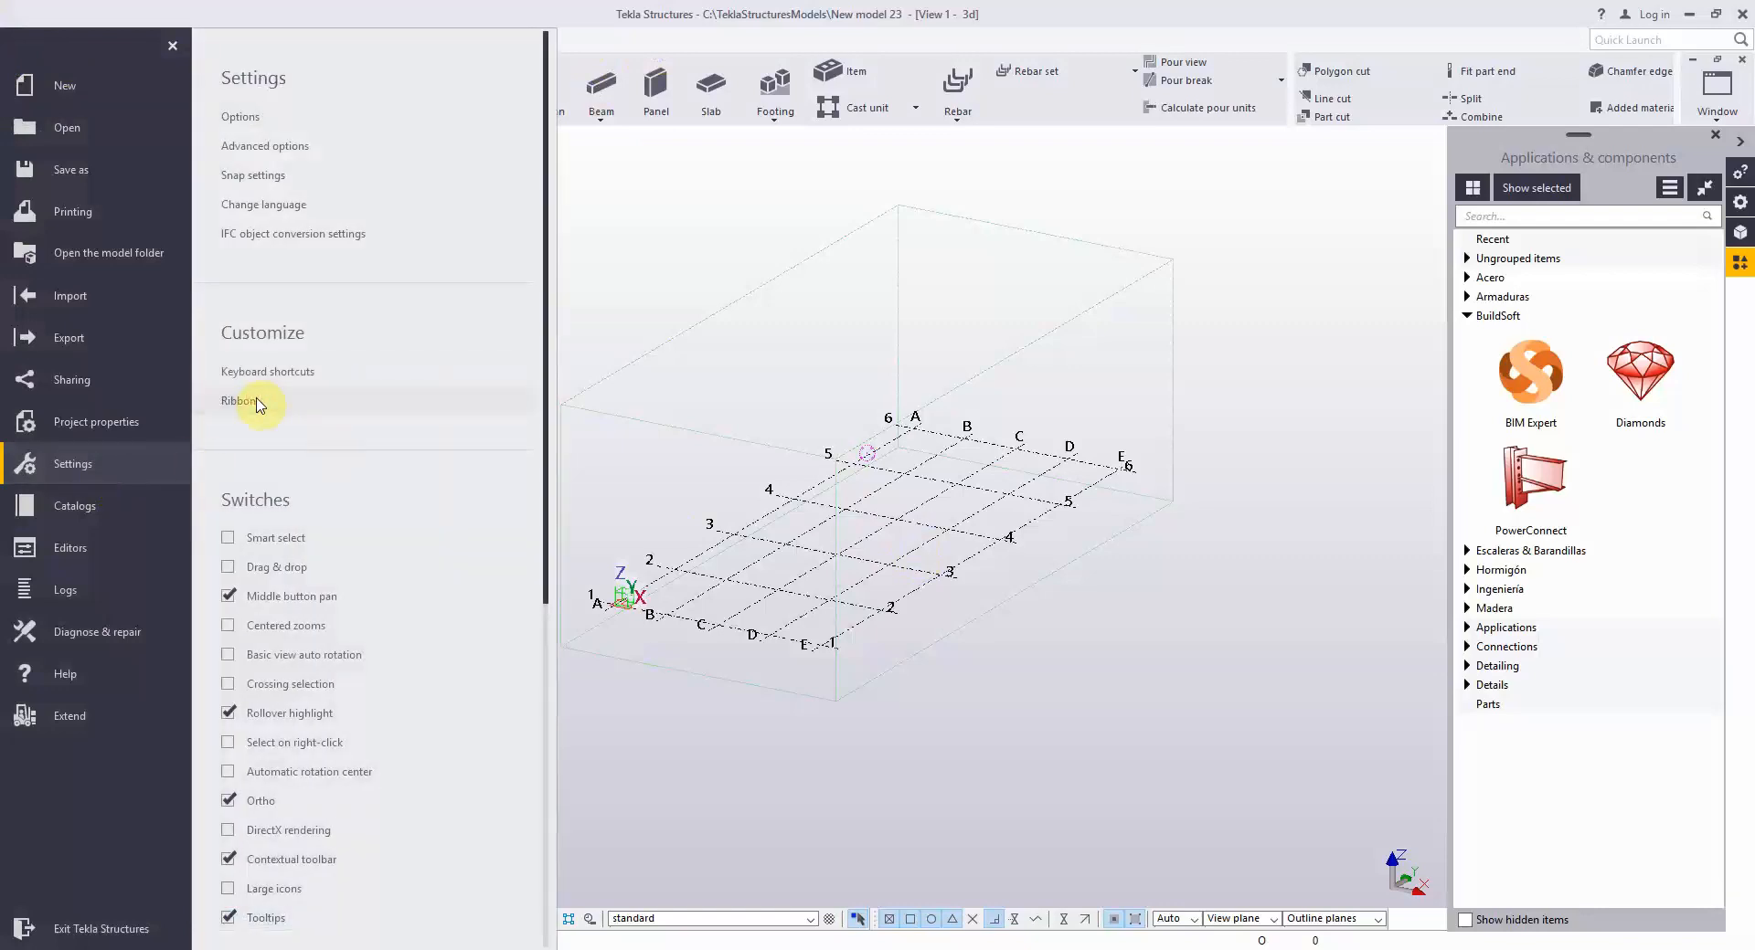
# Open Customize ribbons and add a new empty tab after the Manage tab.
pyautogui.click(240, 402)
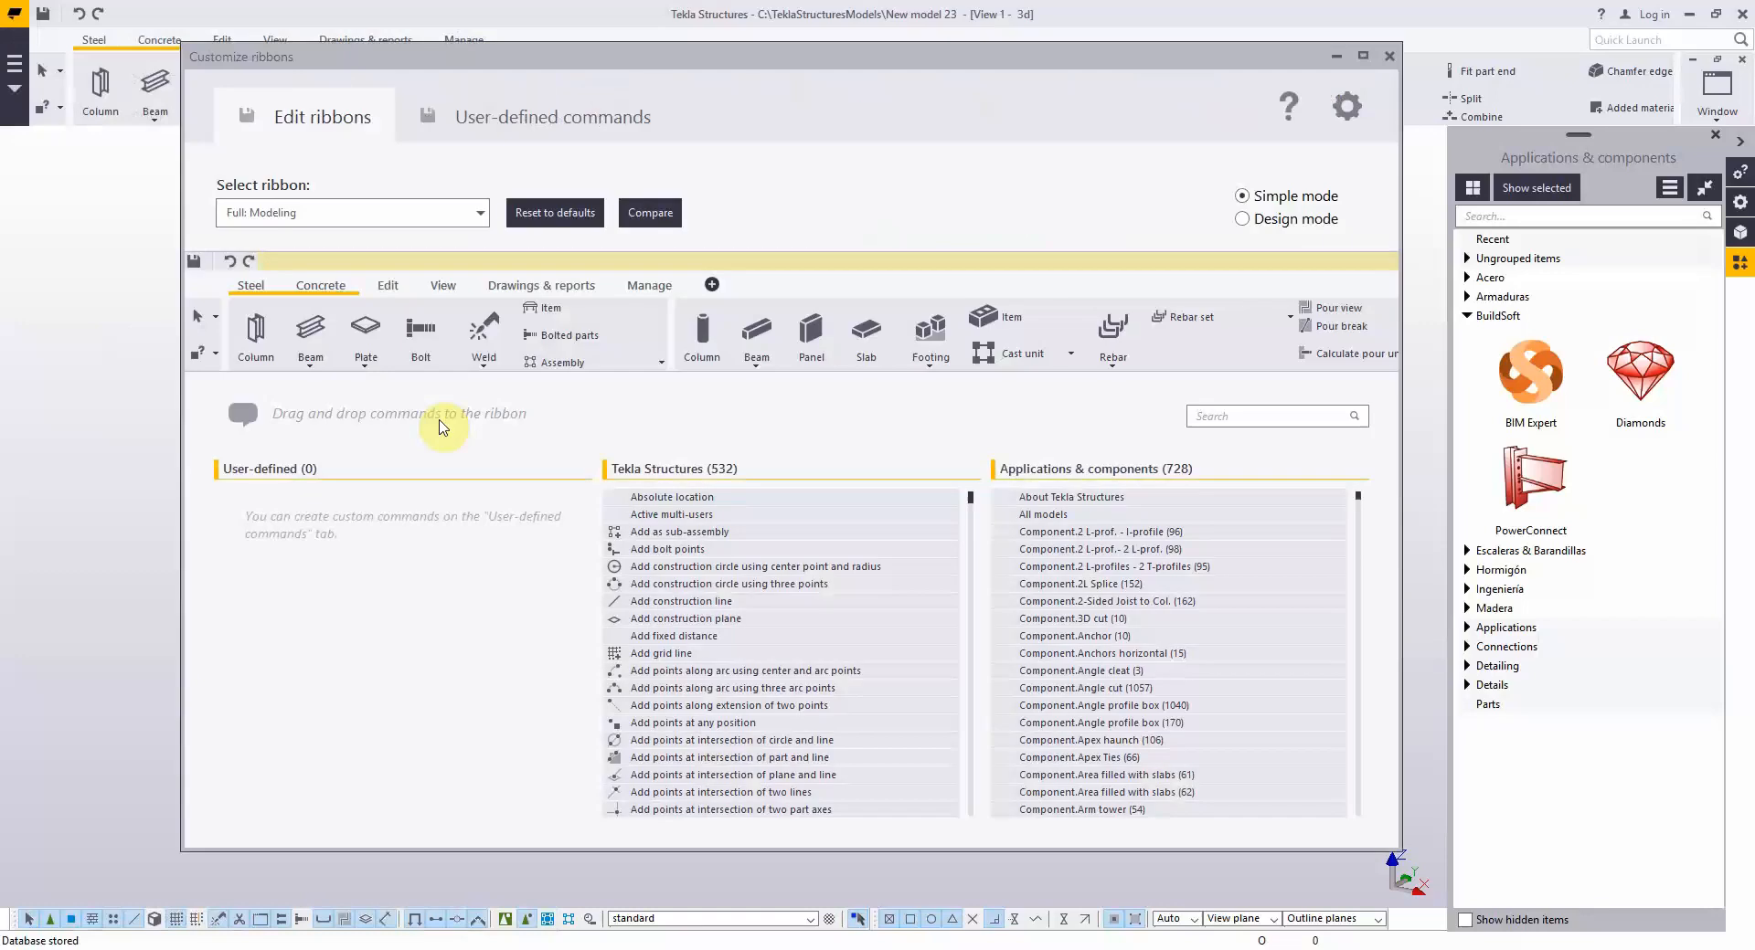
pyautogui.moveTo(1290, 437)
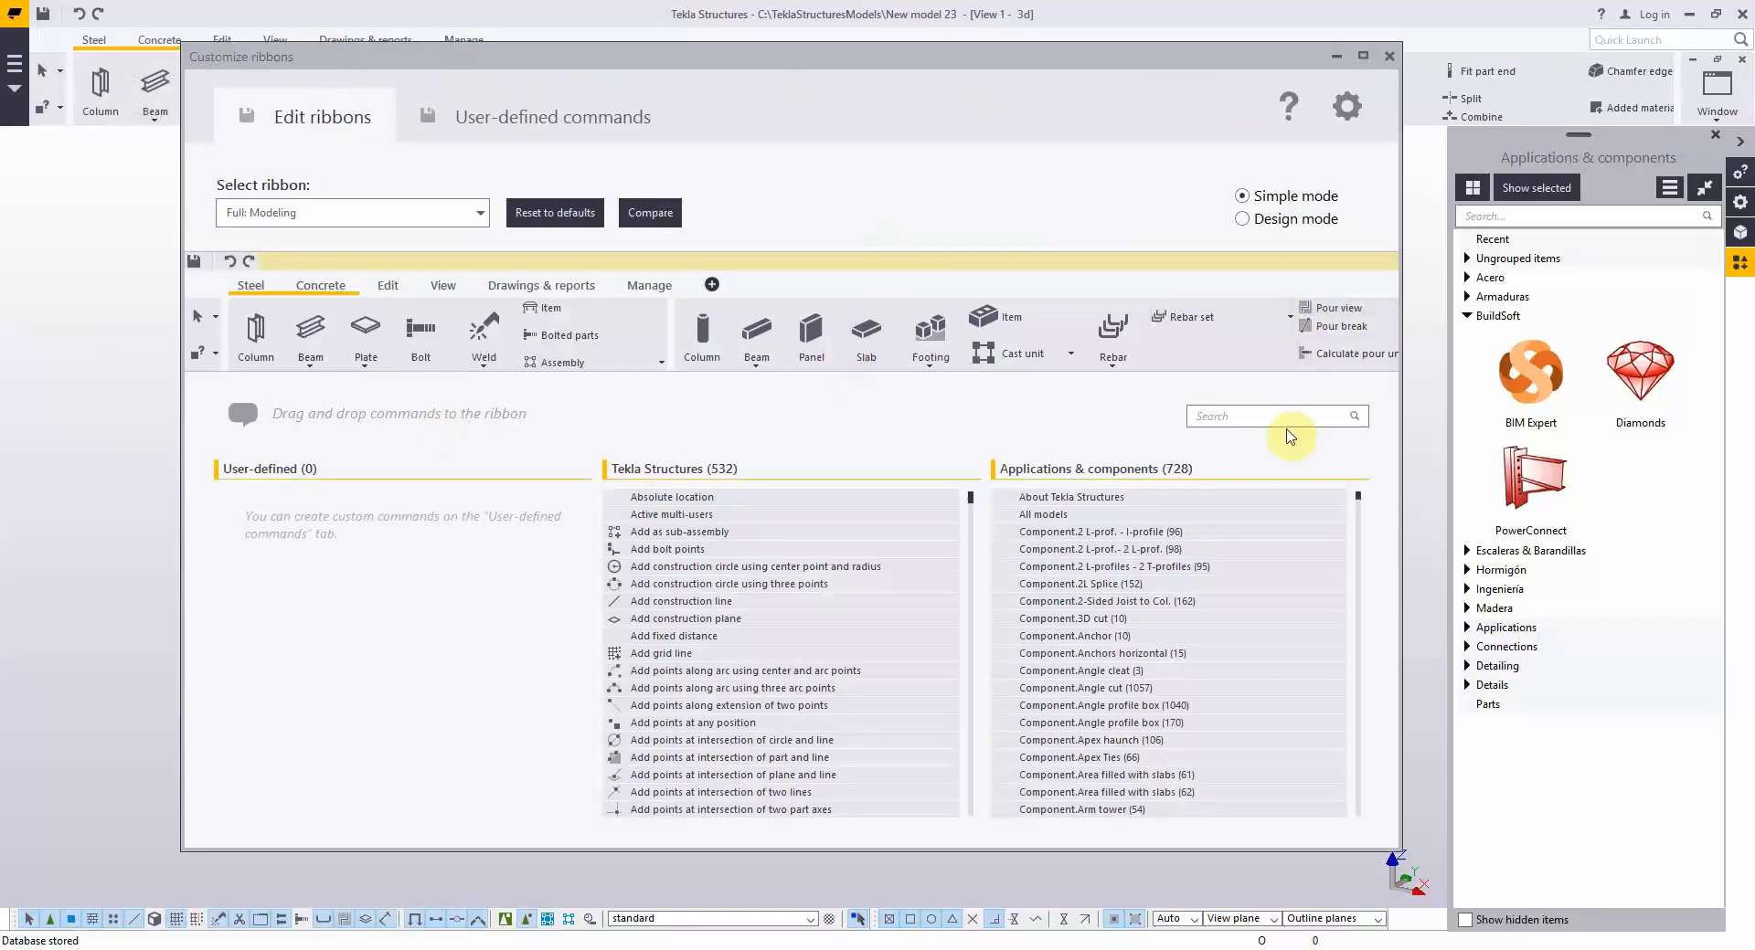
pyautogui.moveTo(711, 290)
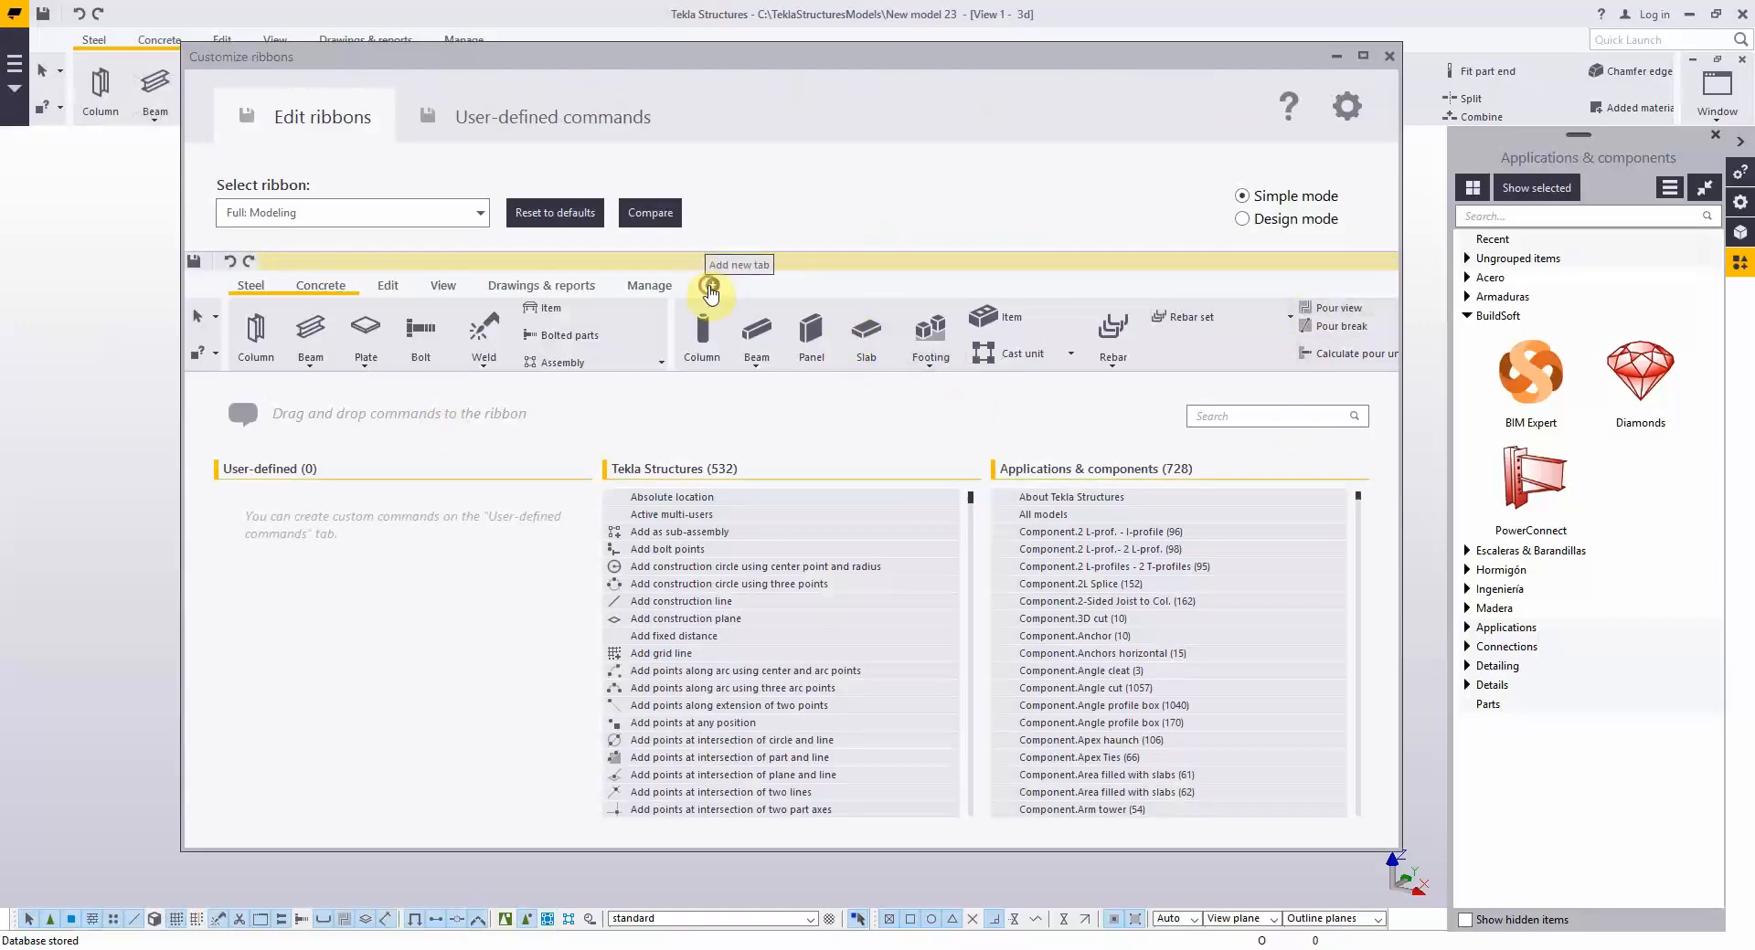
pyautogui.click(738, 285)
pyautogui.write('A')
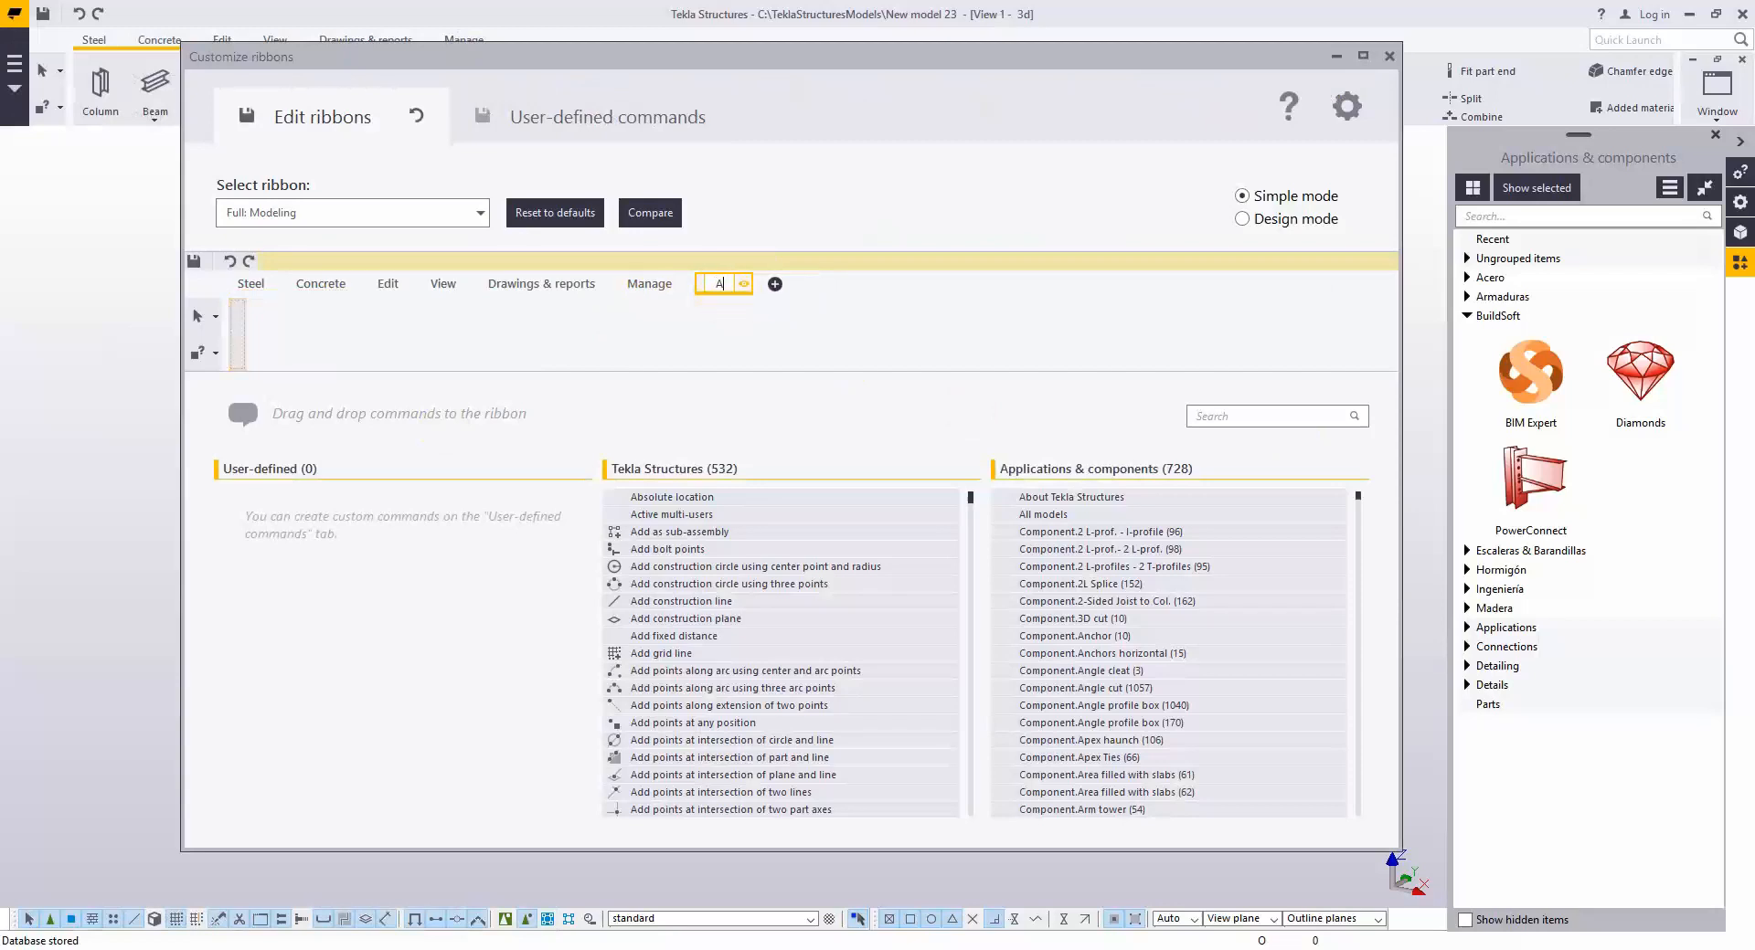
# Name the new tab A&D and drag the Node command onto it.
pyautogui.write('&D')
pyautogui.click(1277, 416)
pyautogui.write('analysis')
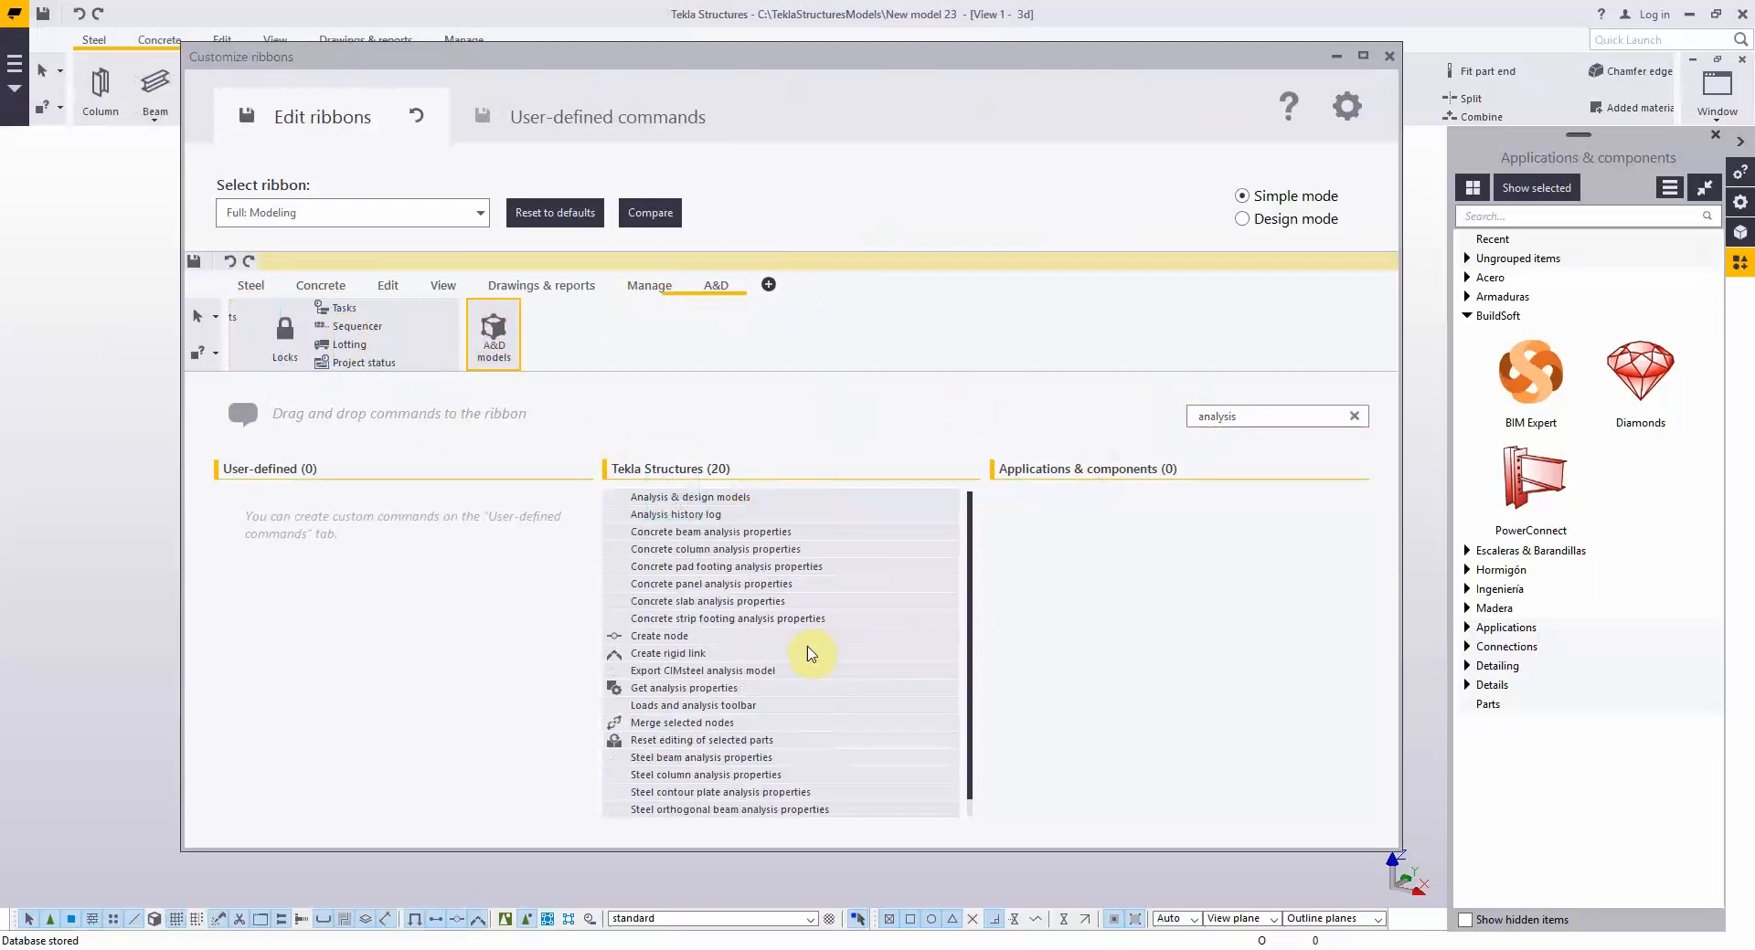
pyautogui.moveTo(658, 636); pyautogui.dragTo(574, 383)
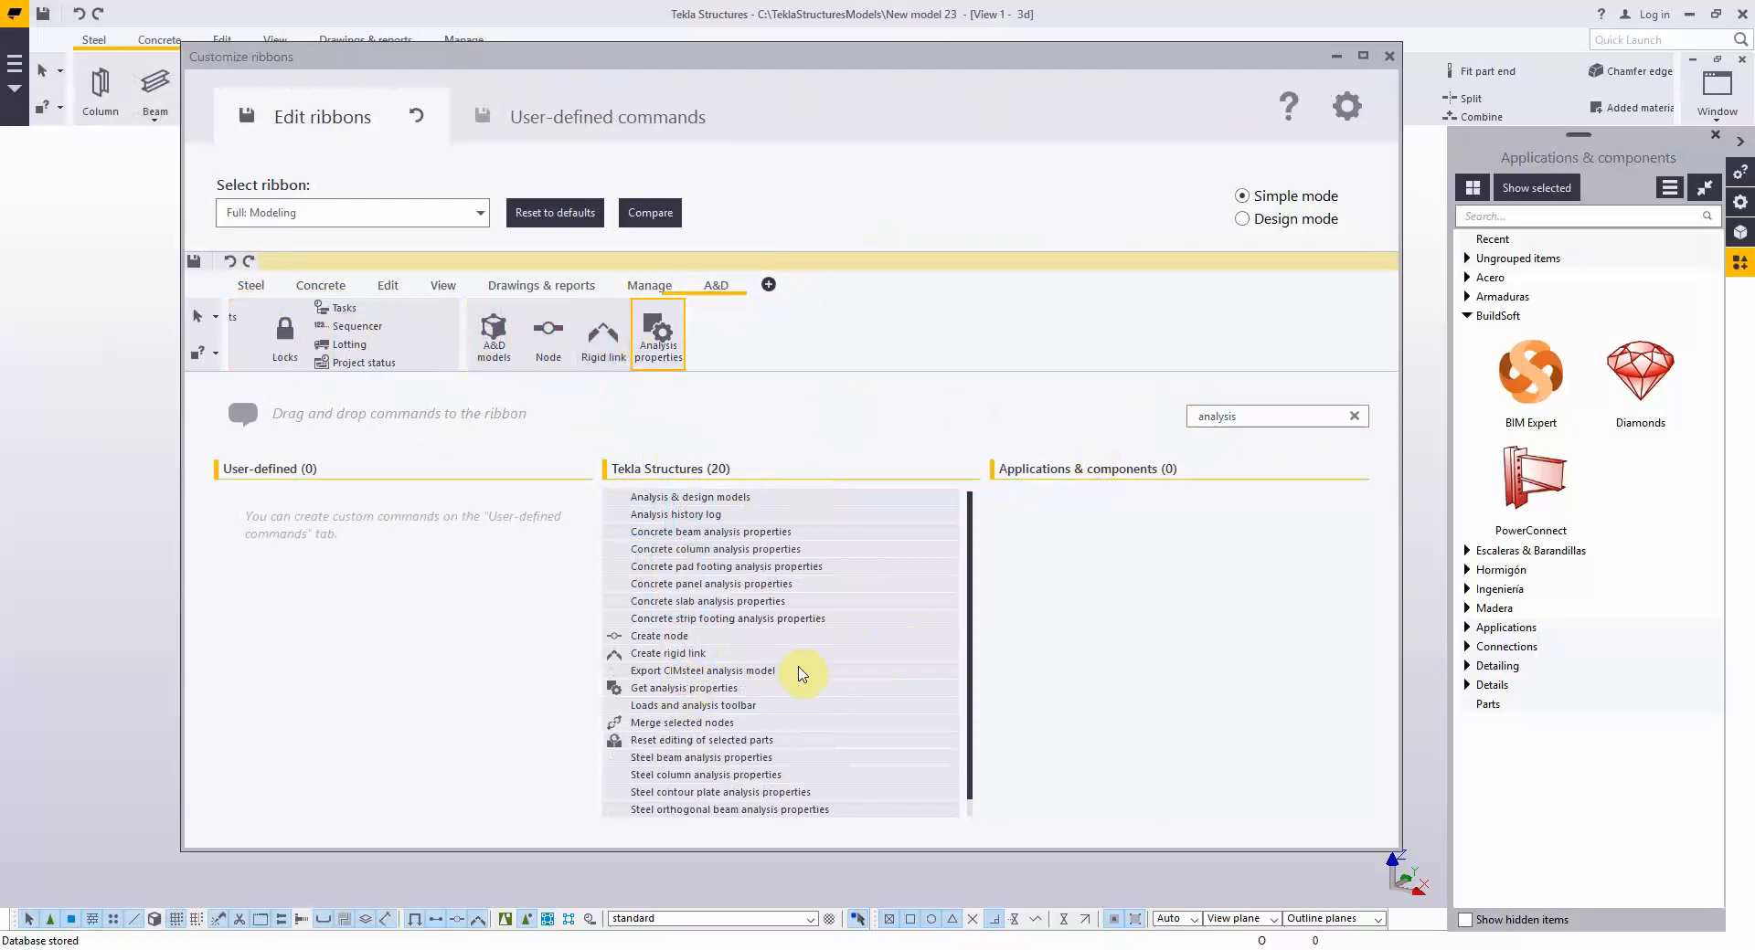
pyautogui.moveTo(733, 733)
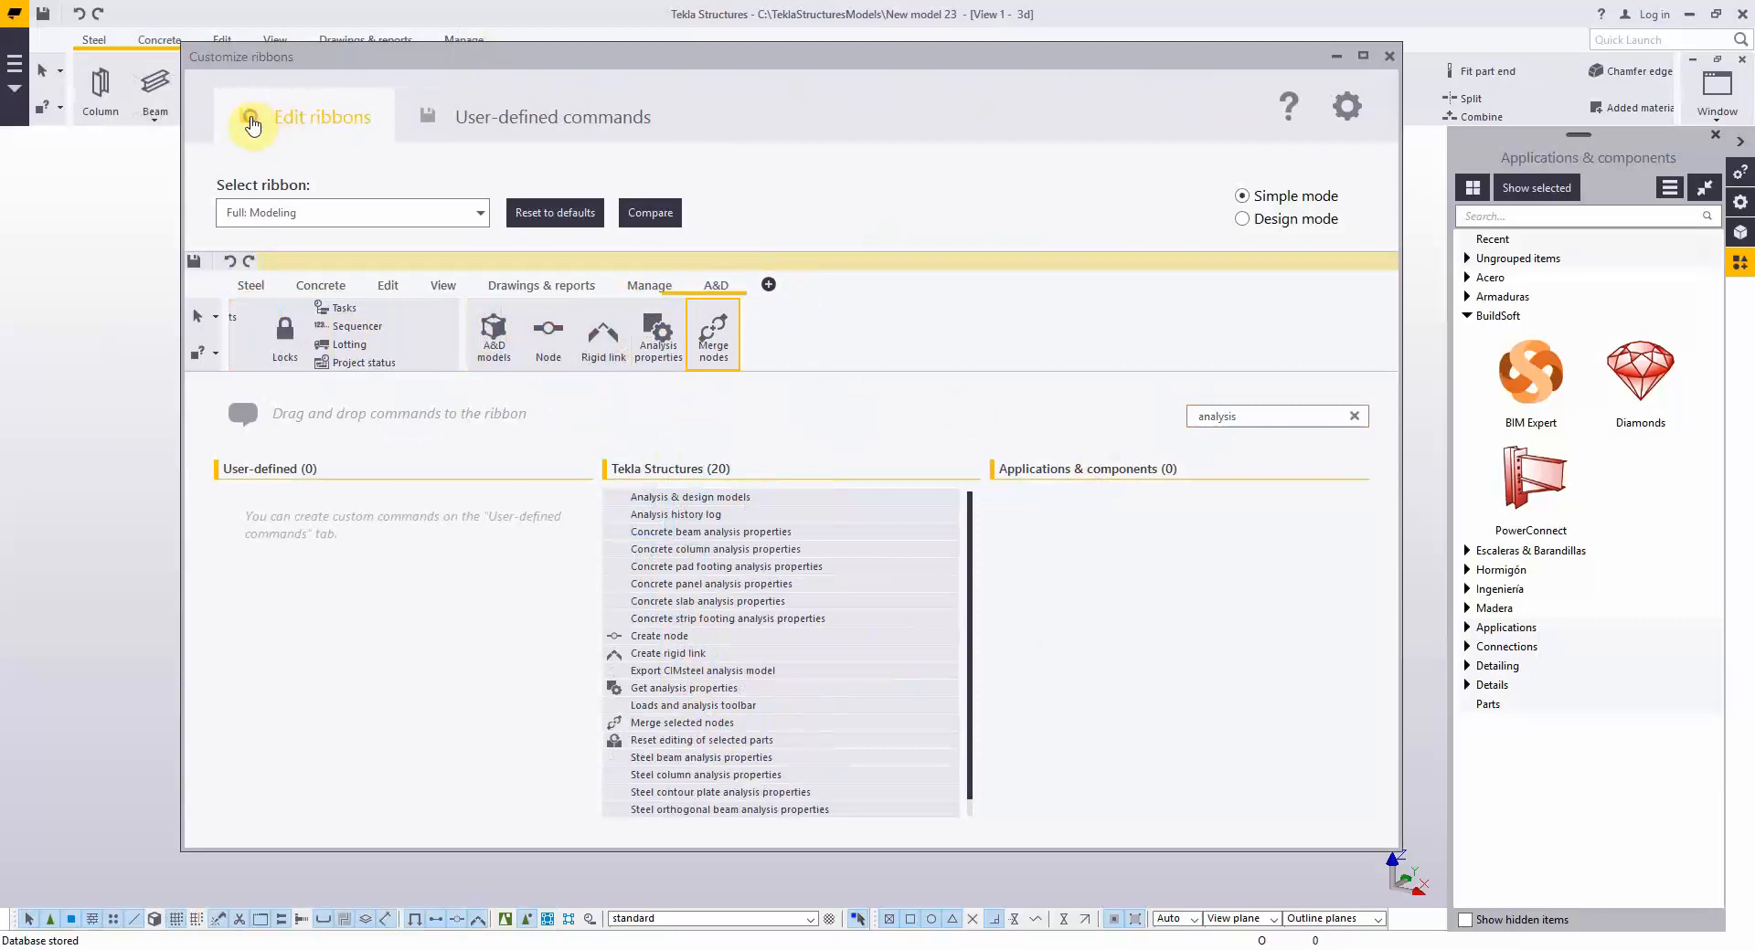
pyautogui.moveTo(1390, 56)
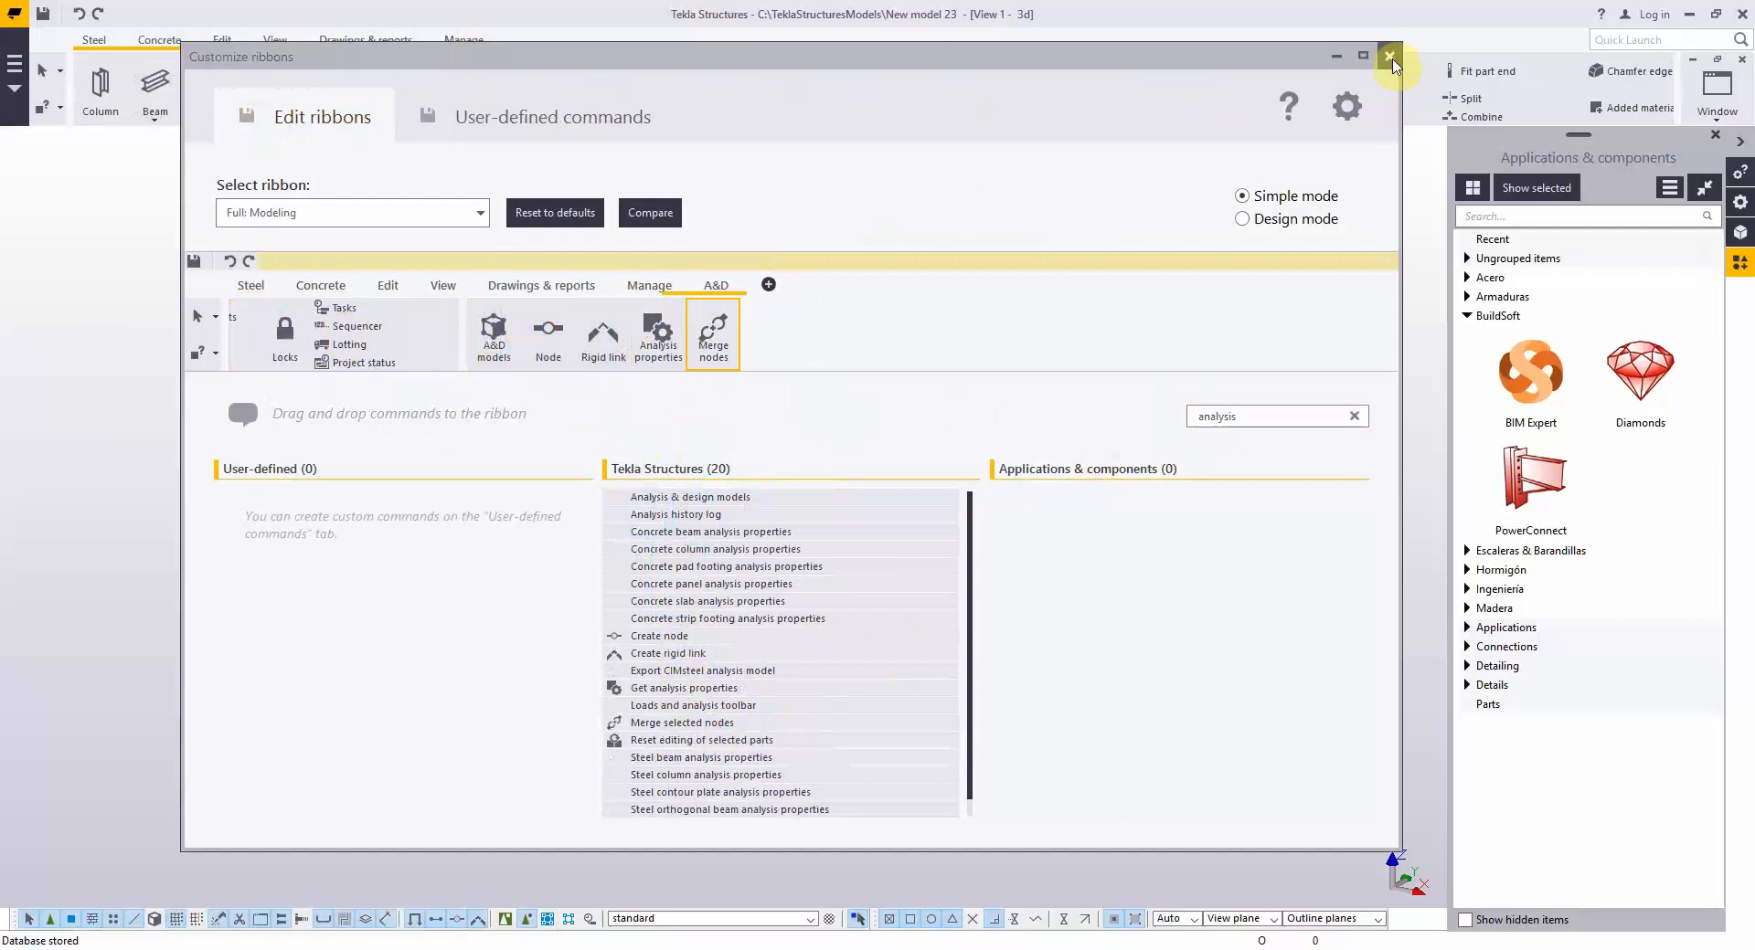
# Close the ribbon customization and reload the changed ribbons.
pyautogui.click(1390, 55)
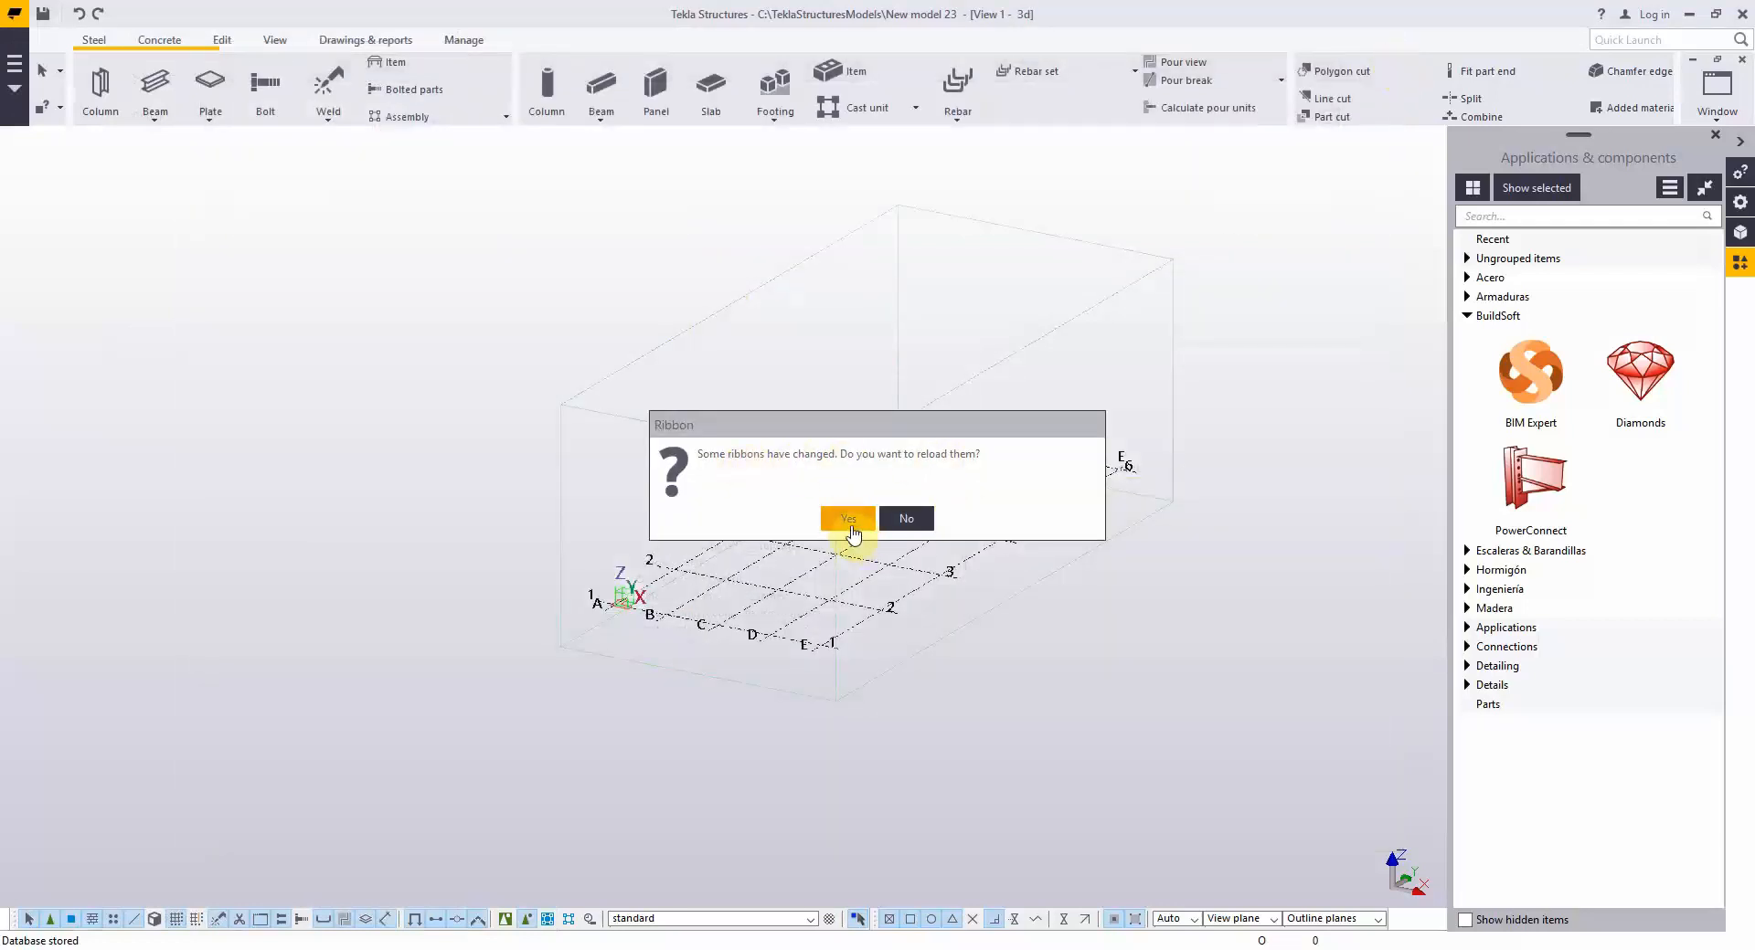
pyautogui.click(847, 519)
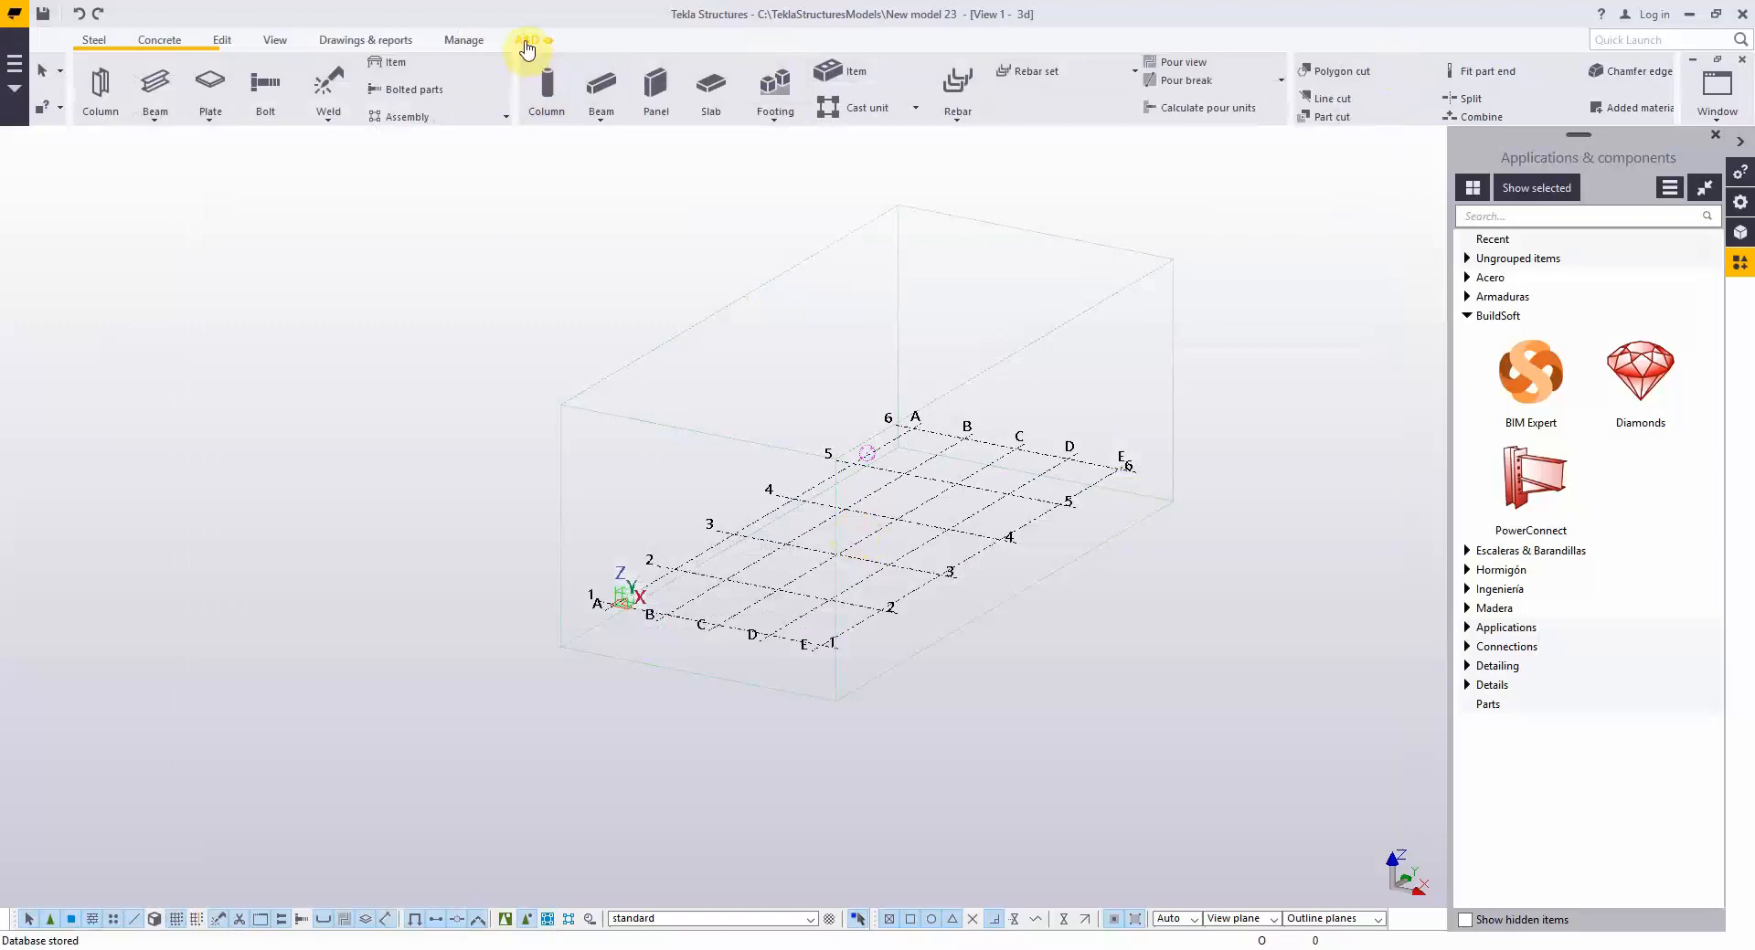
# Try the A&D tab's A&D models command, then close the models window.
pyautogui.click(527, 39)
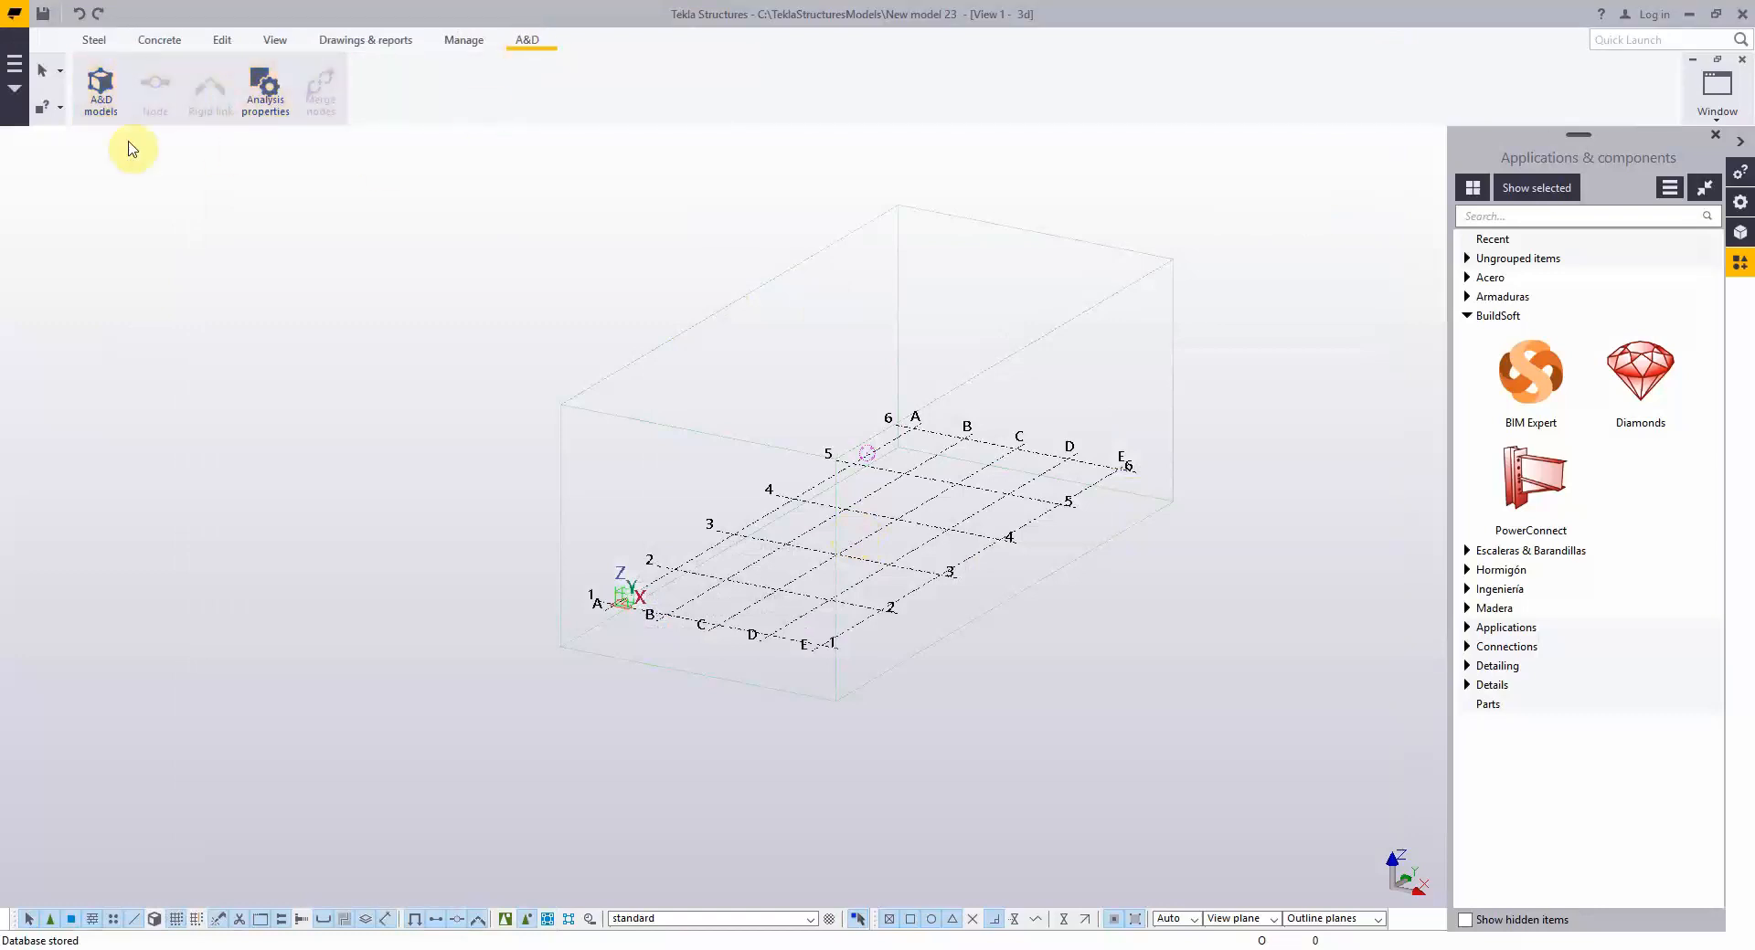
pyautogui.moveTo(272, 186)
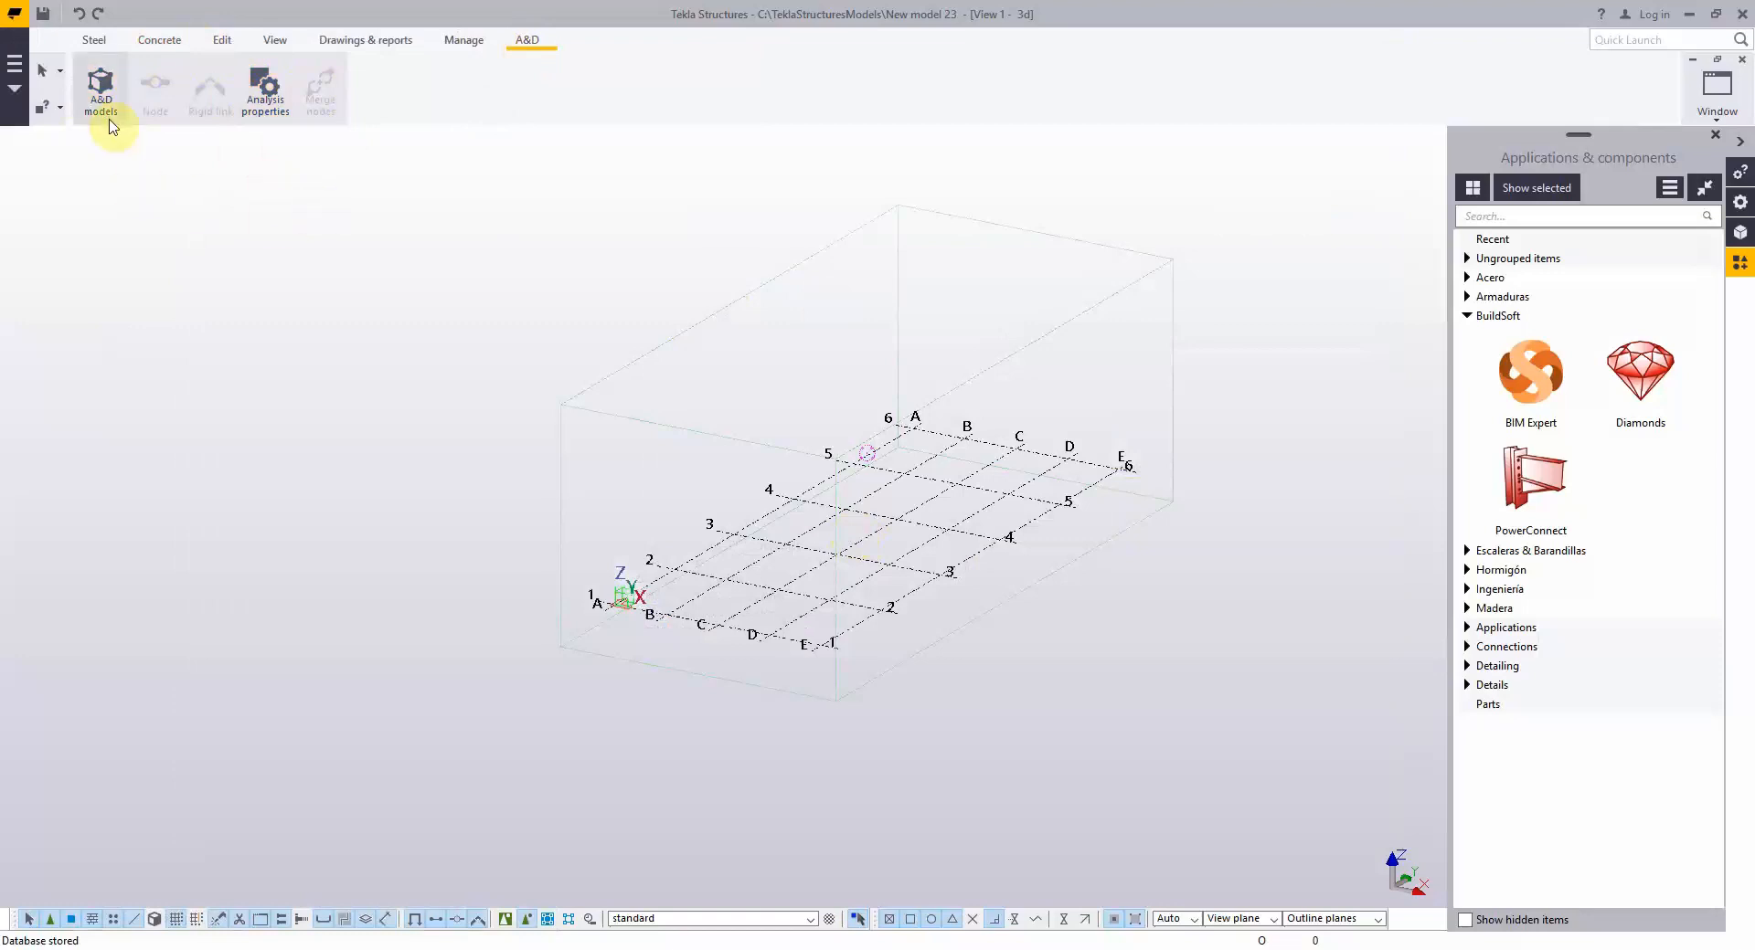
pyautogui.click(100, 91)
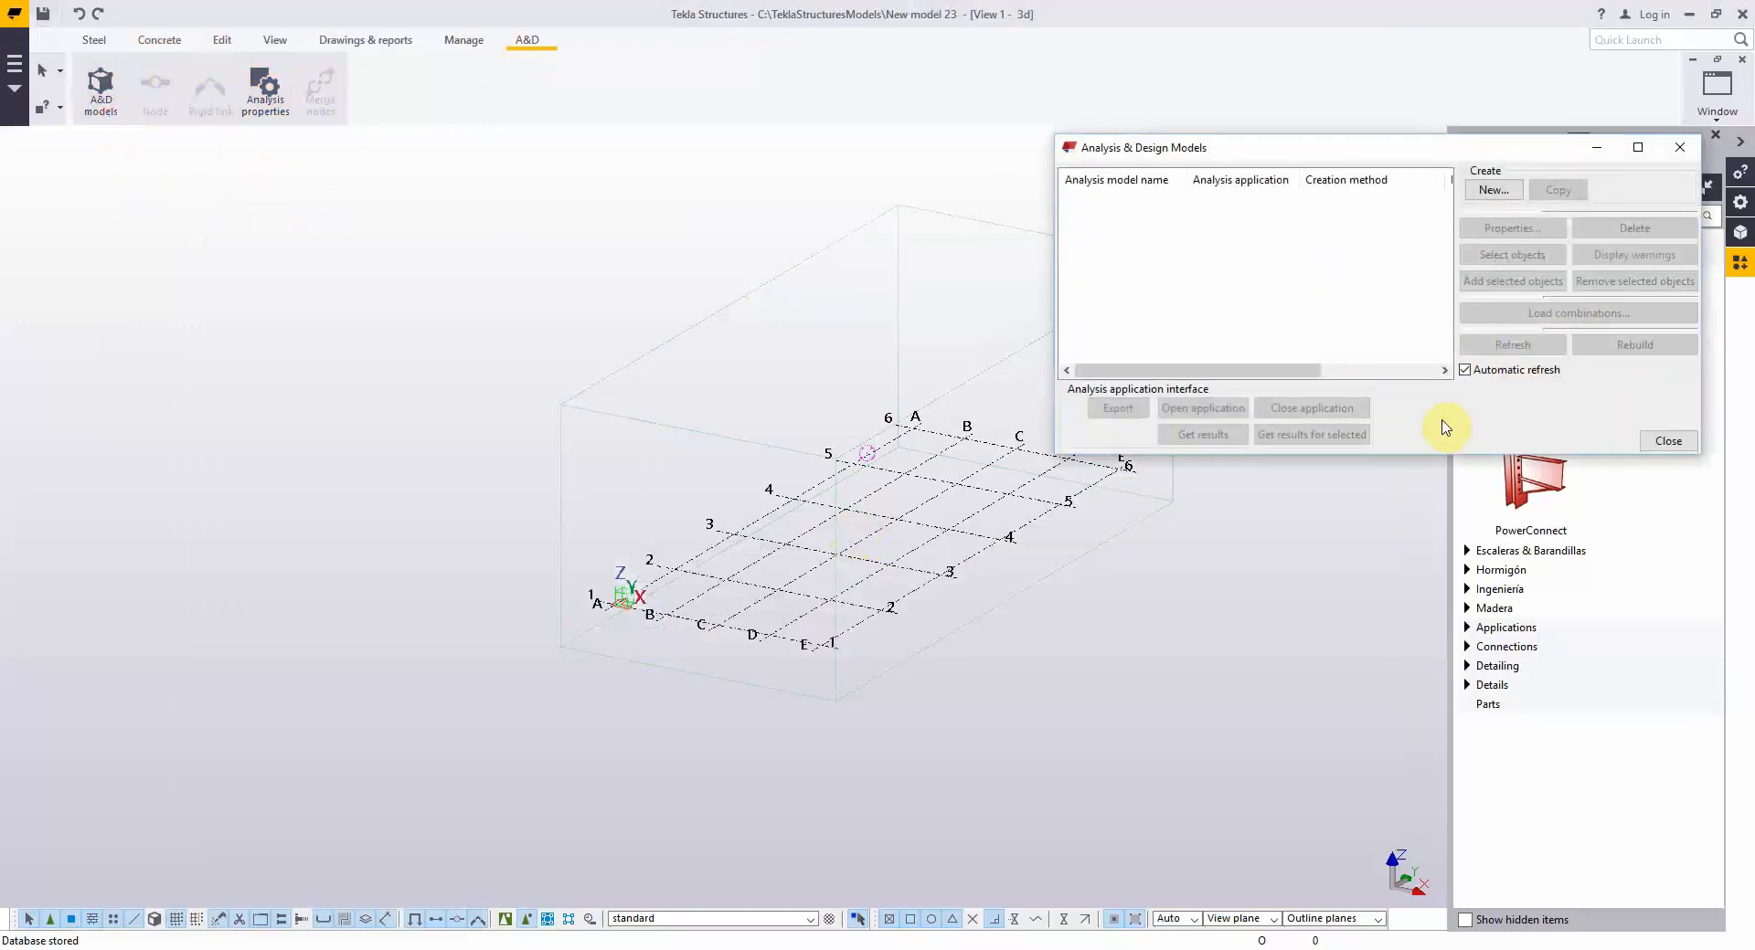
pyautogui.click(1666, 440)
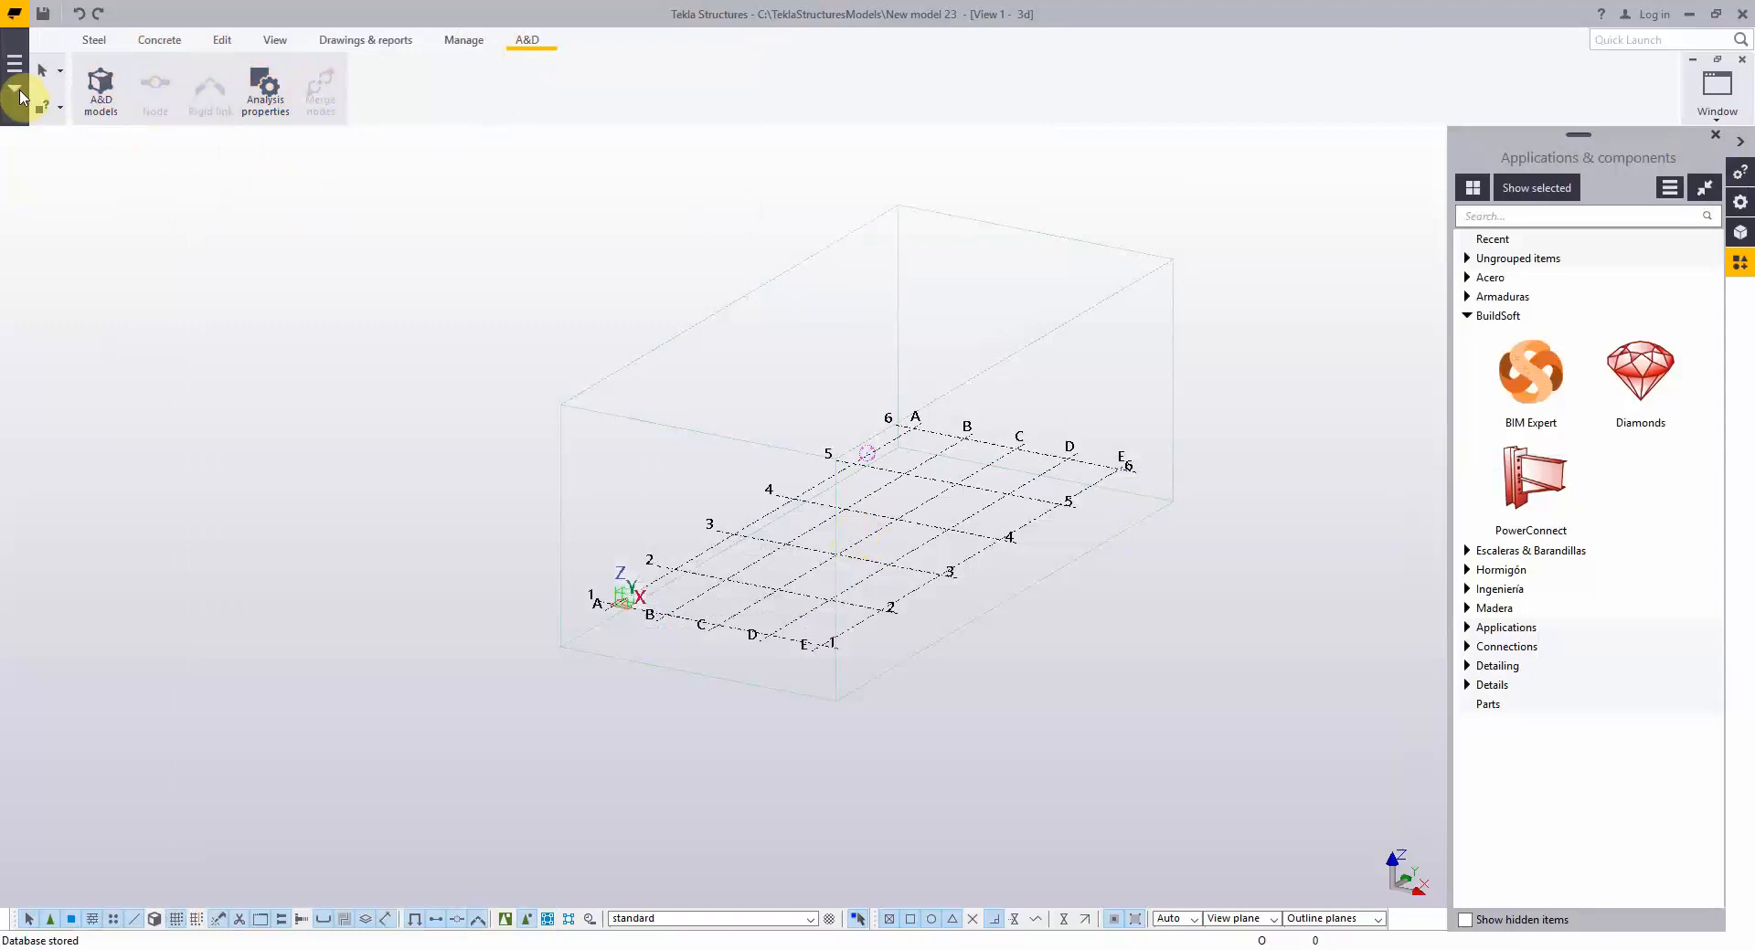
# Reopen Customize ribbons from File > Settings > Customize > Ribbon.
pyautogui.click(15, 63)
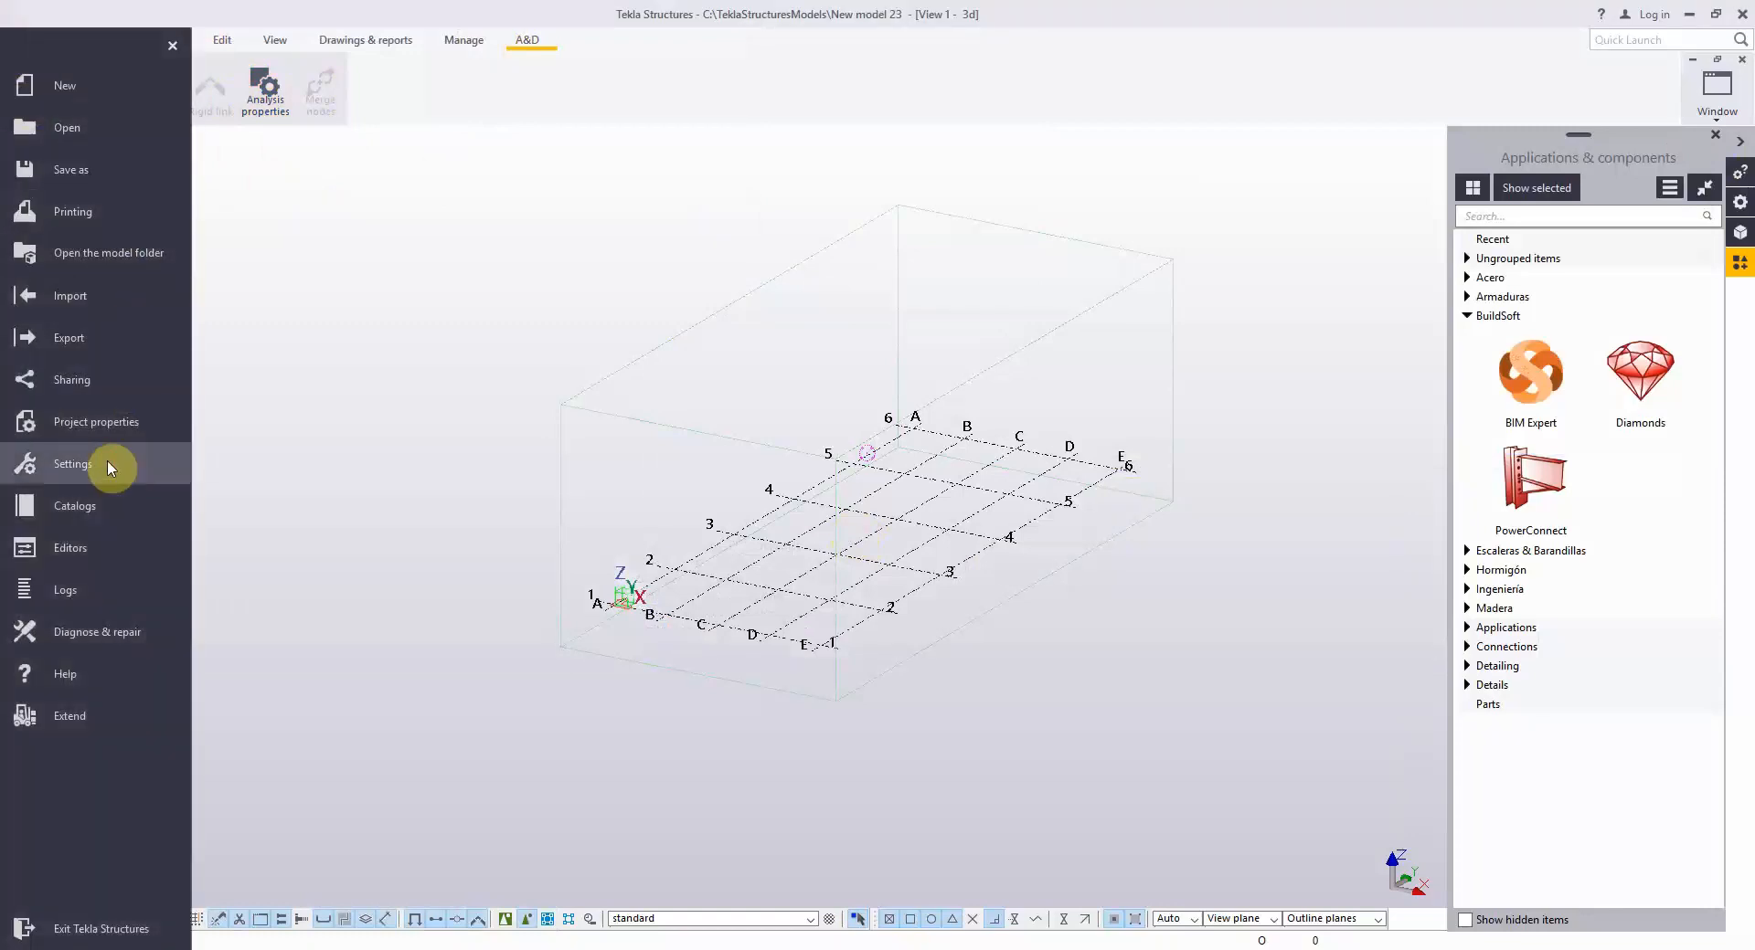
pyautogui.click(74, 464)
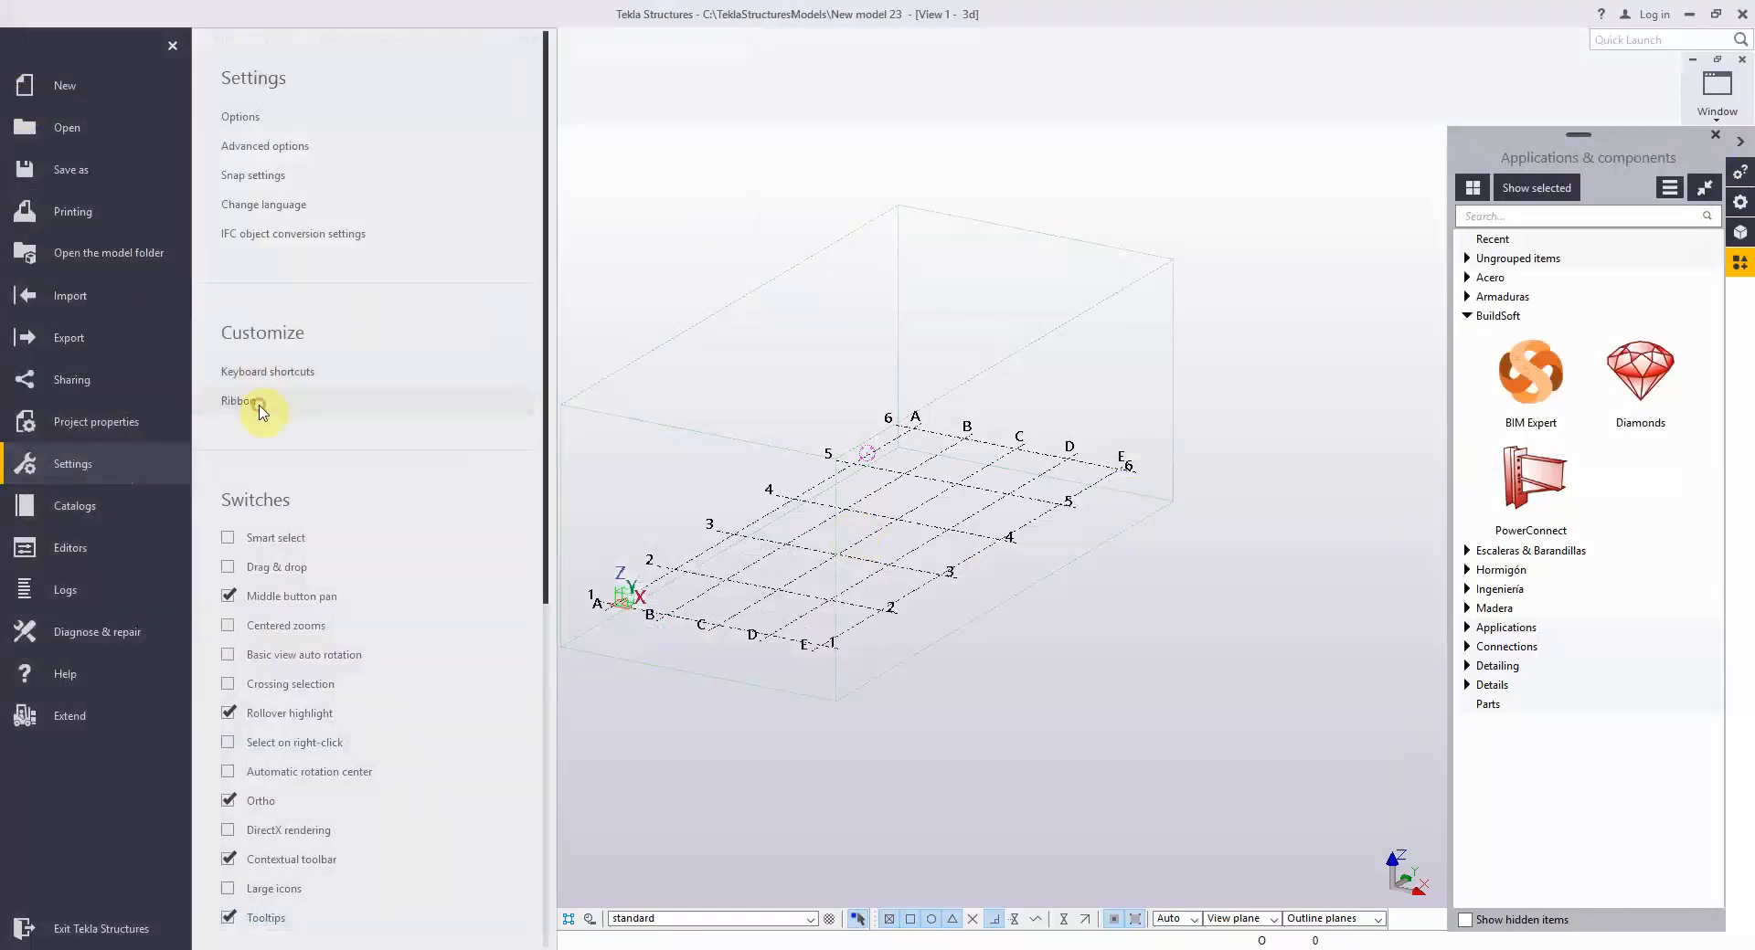
pyautogui.click(238, 402)
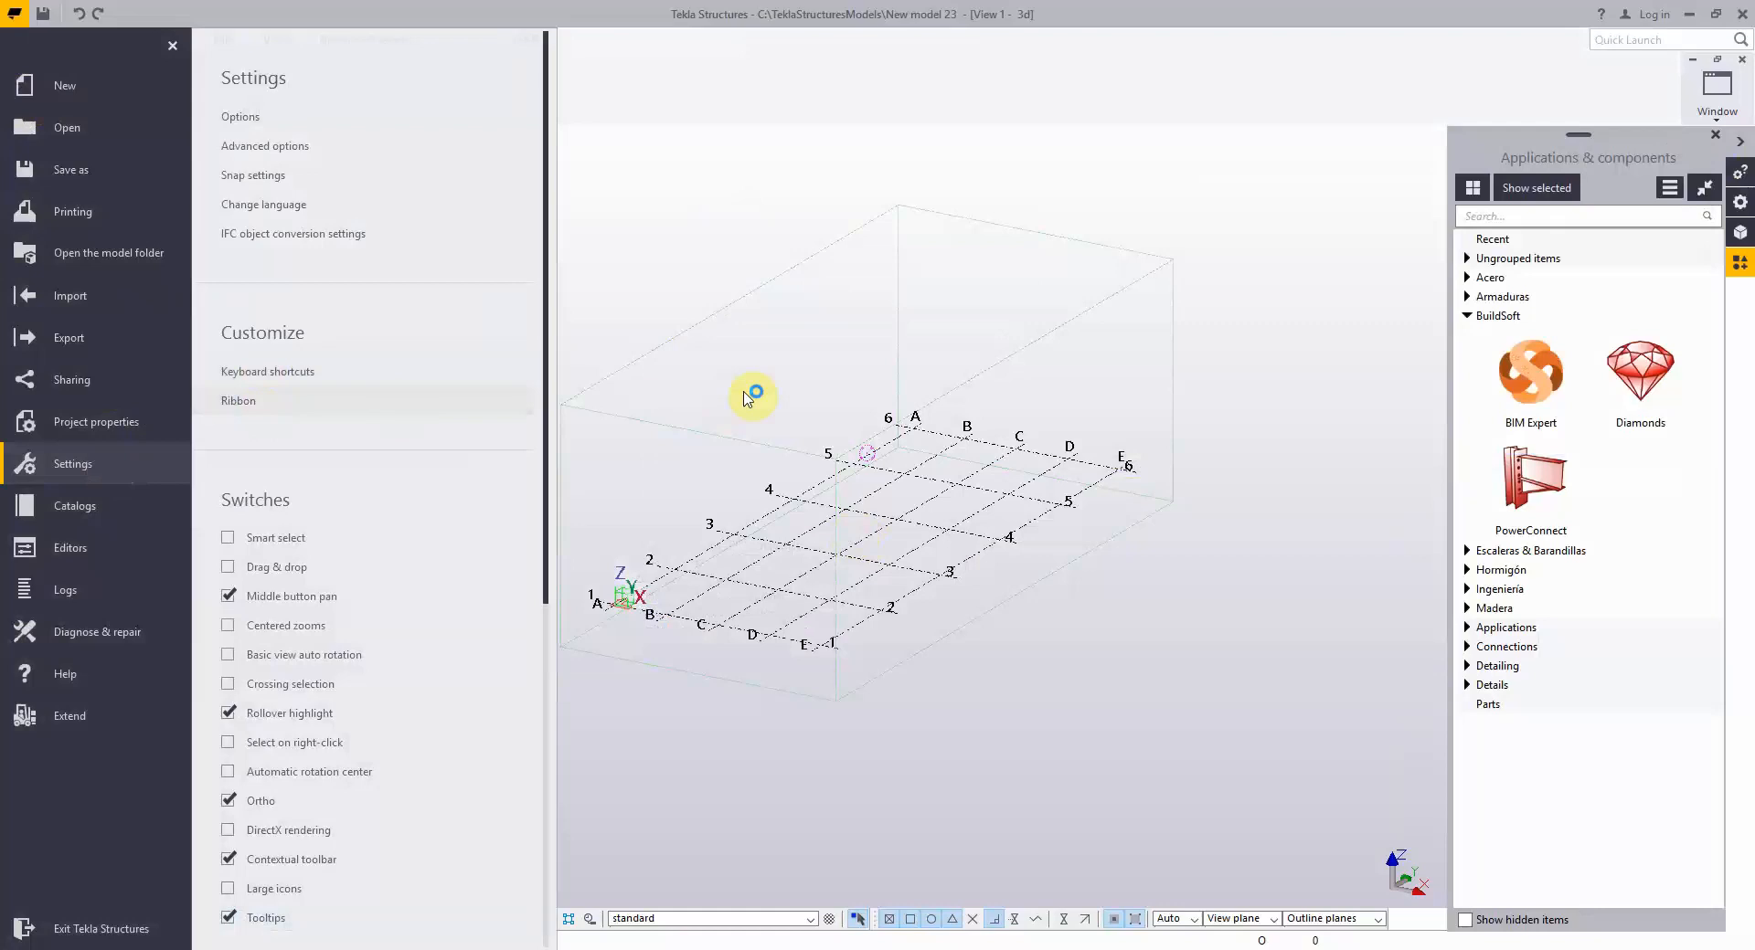
pyautogui.click(238, 399)
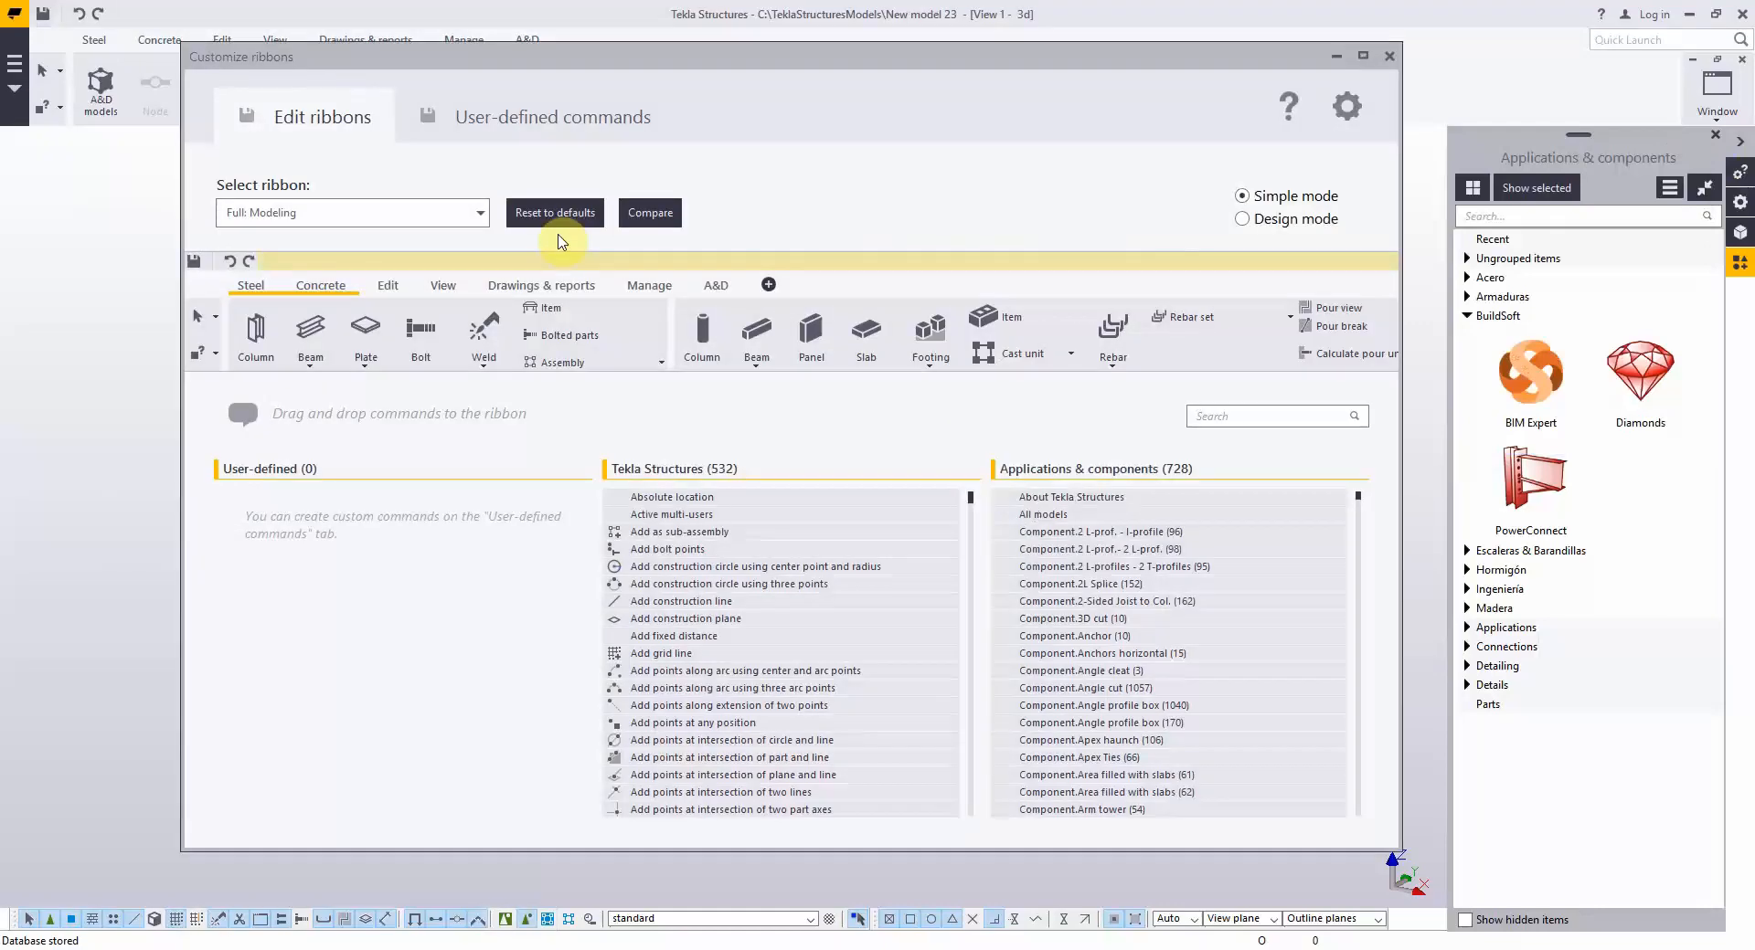
pyautogui.moveTo(569, 243)
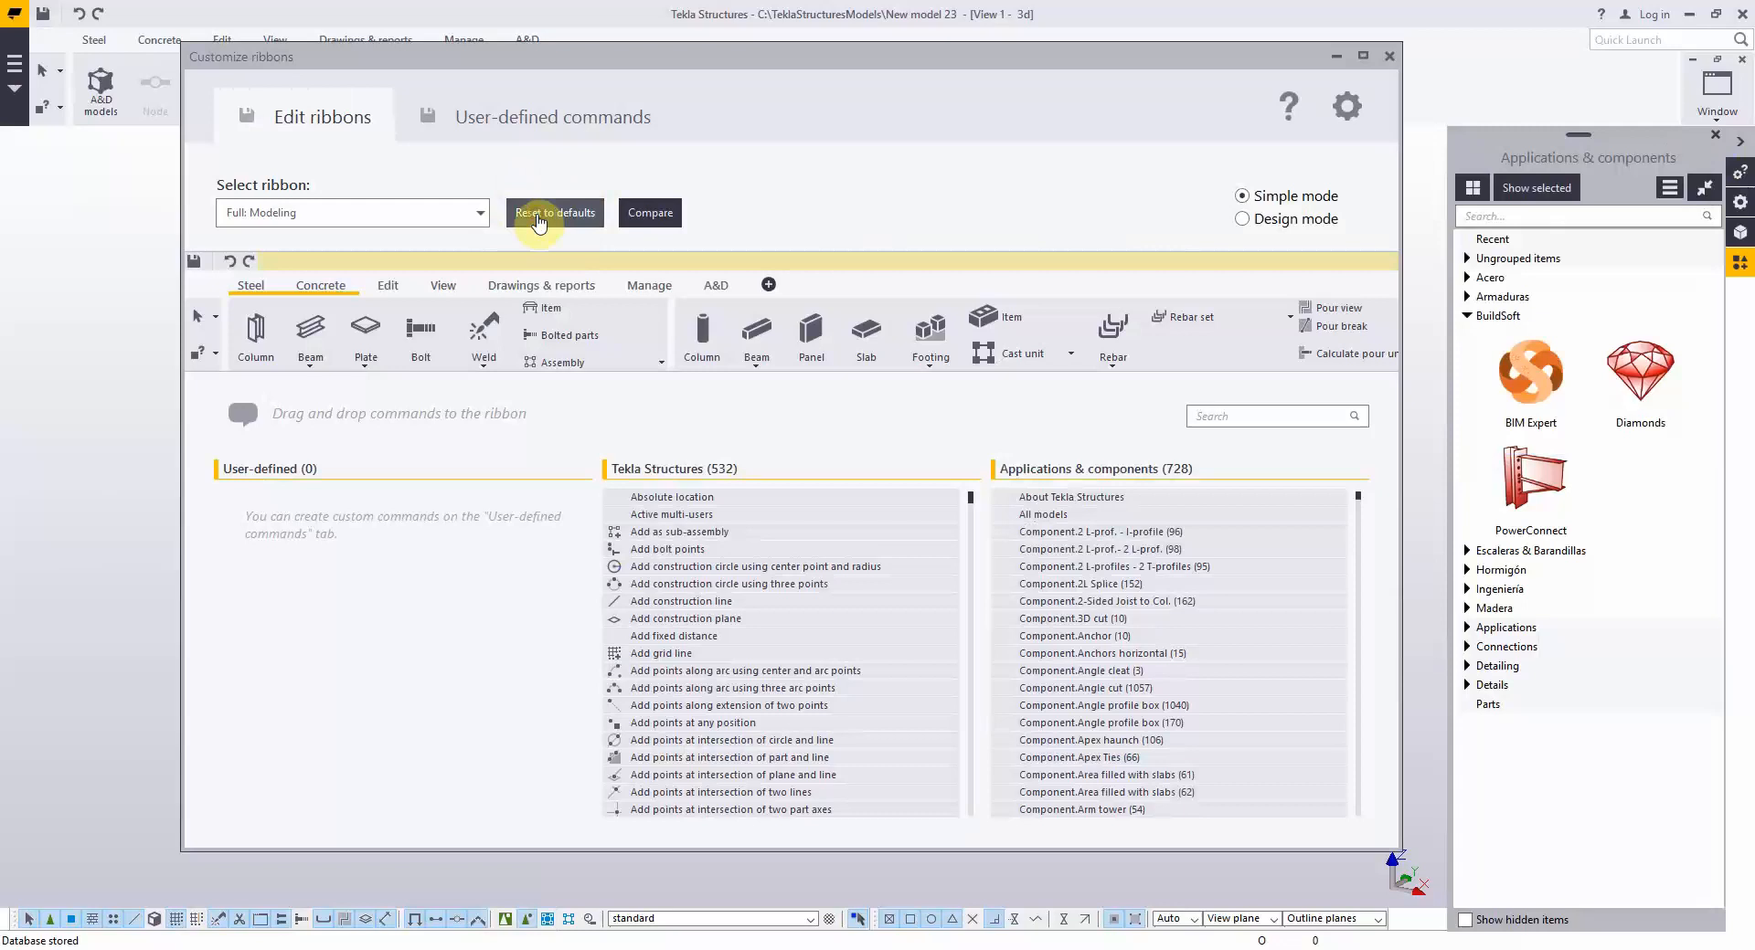
# Reset the Full Modeling ribbon to defaults, check the Analysis & design tab, and close.
pyautogui.click(554, 213)
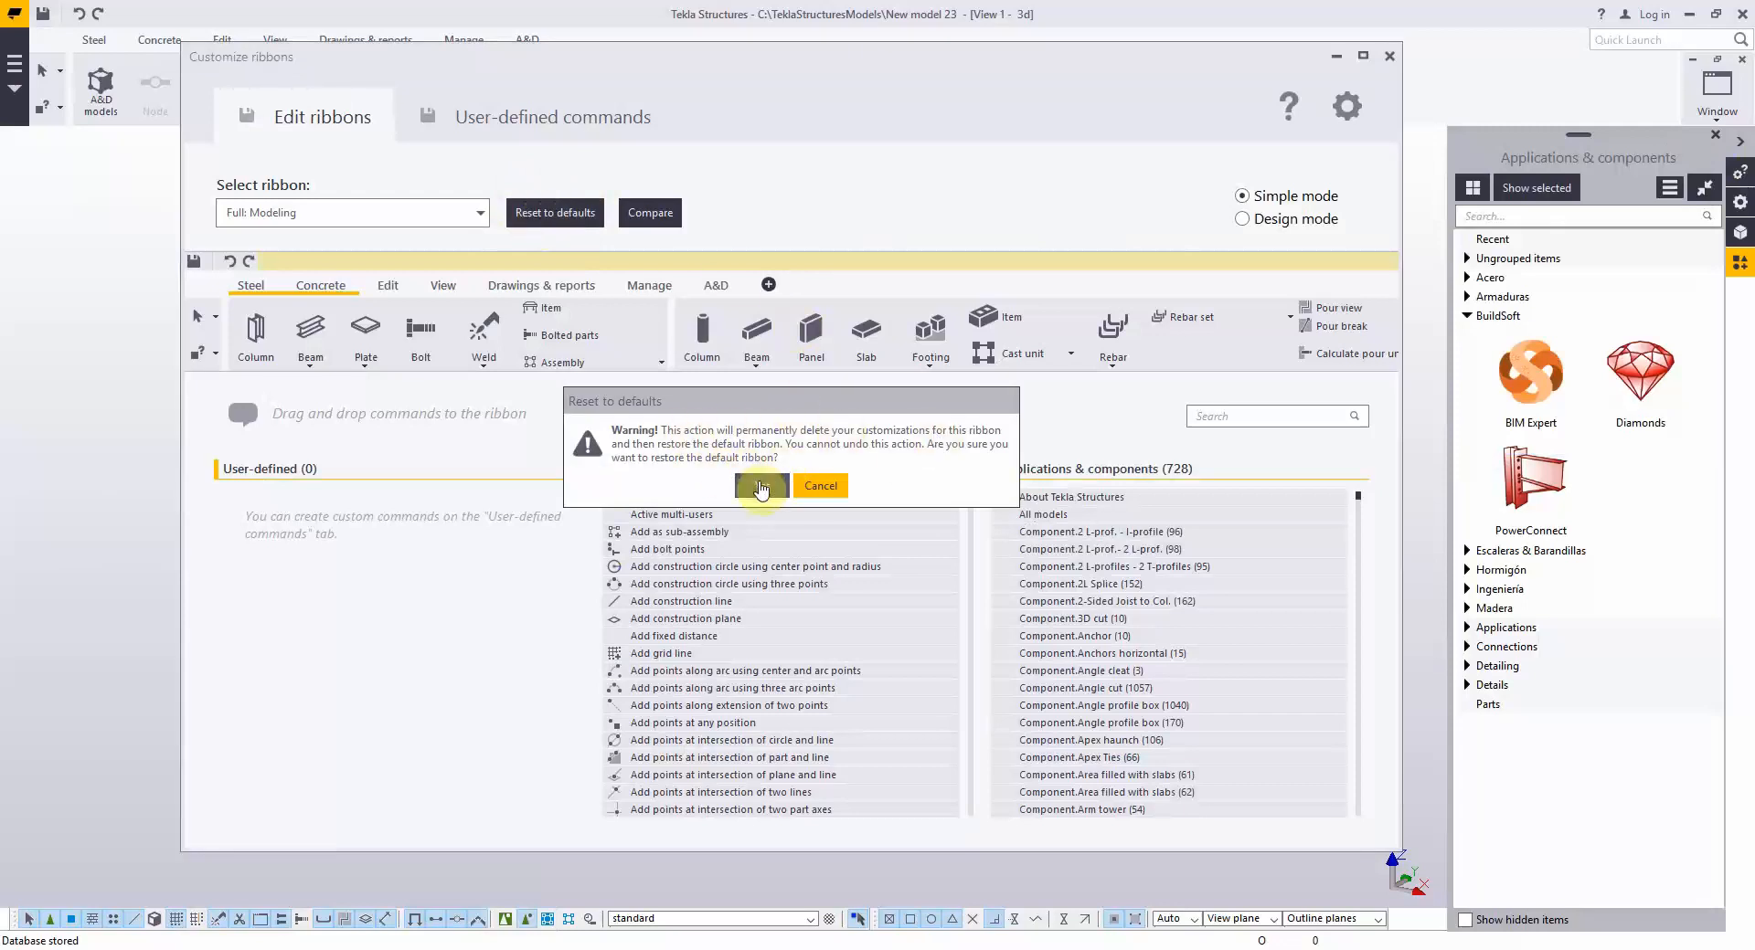
pyautogui.click(761, 486)
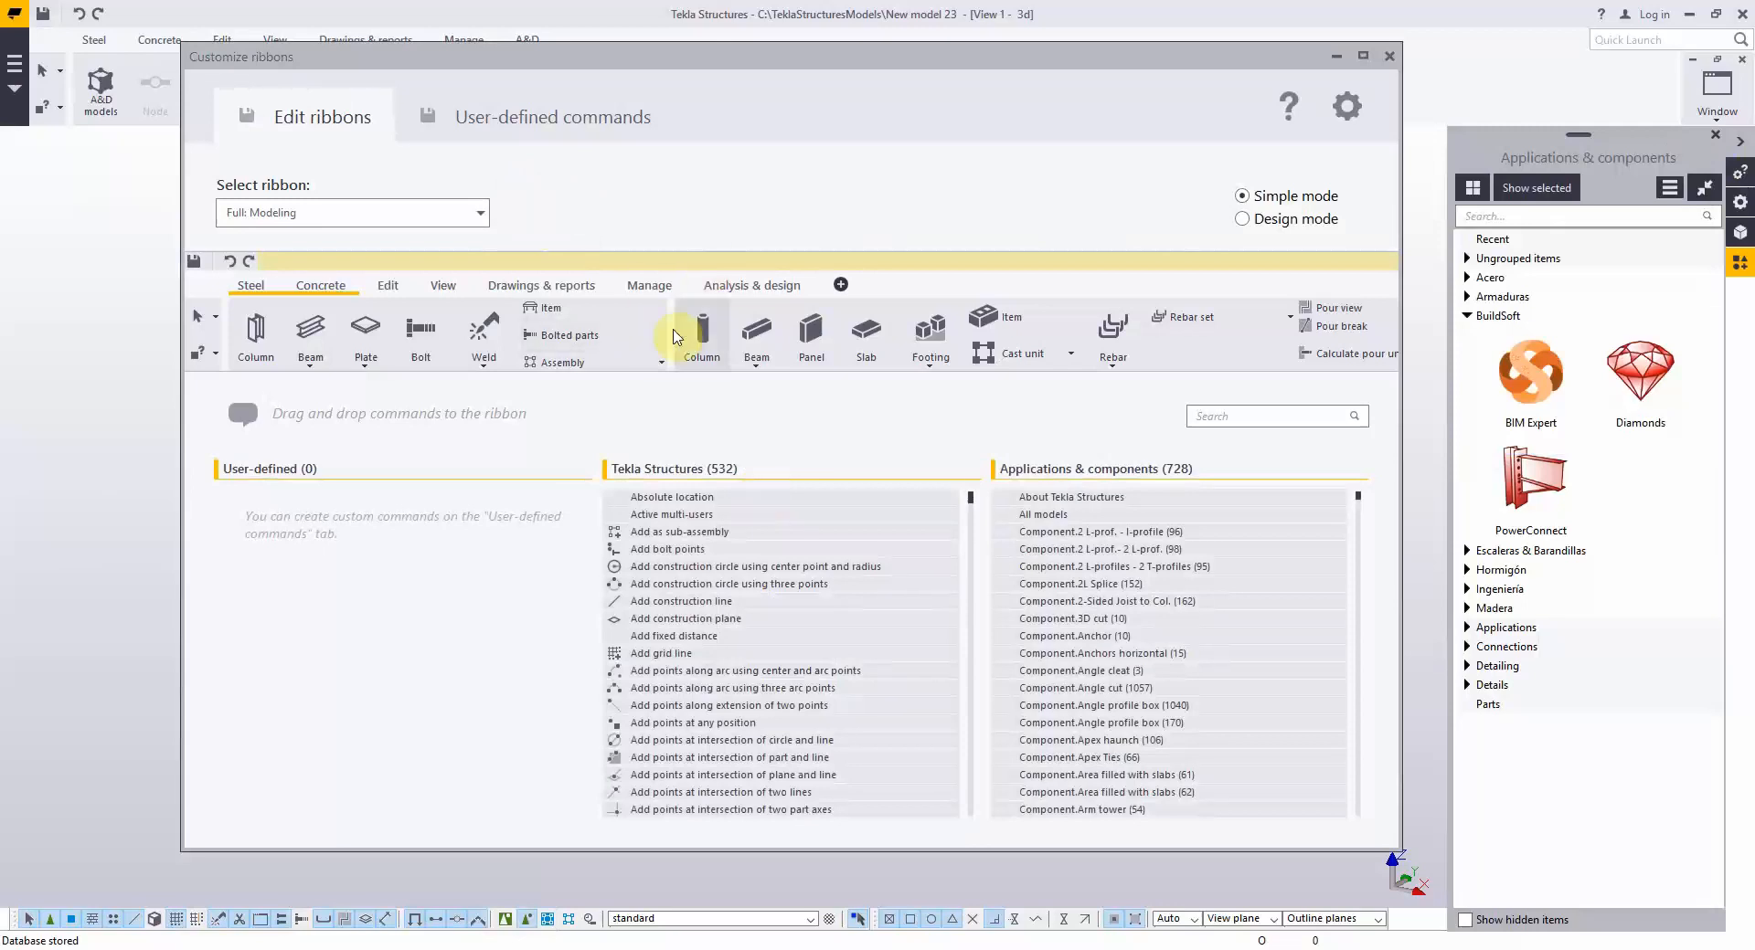
pyautogui.click(751, 284)
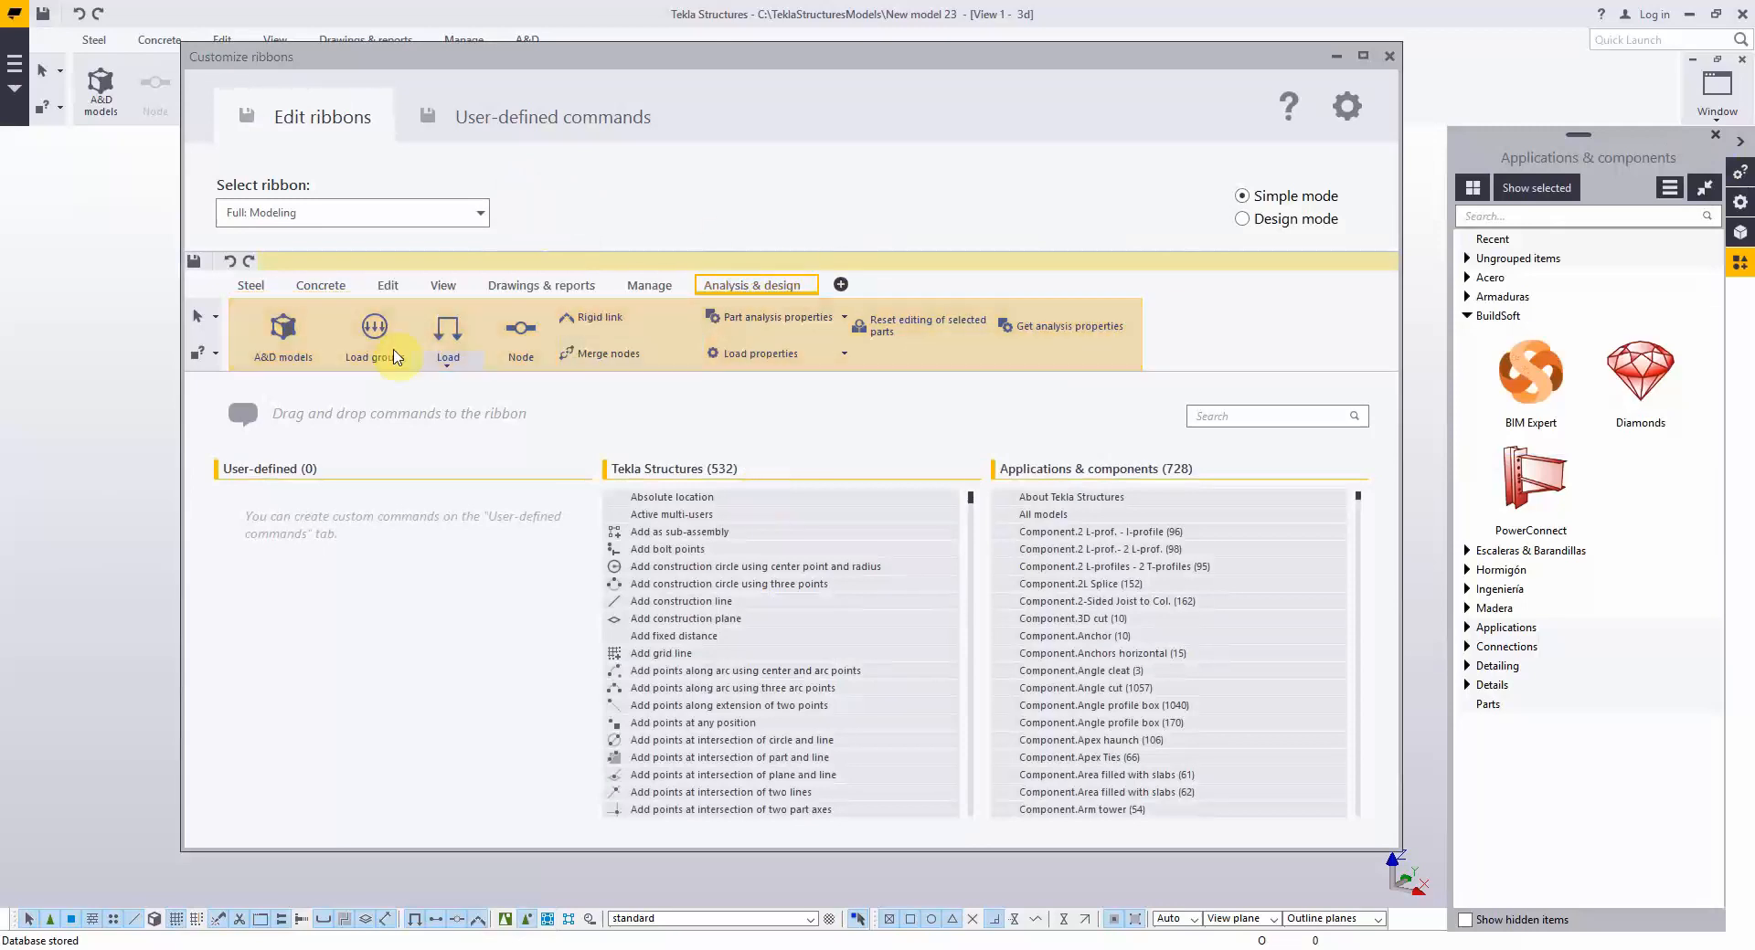
pyautogui.moveTo(1117, 373)
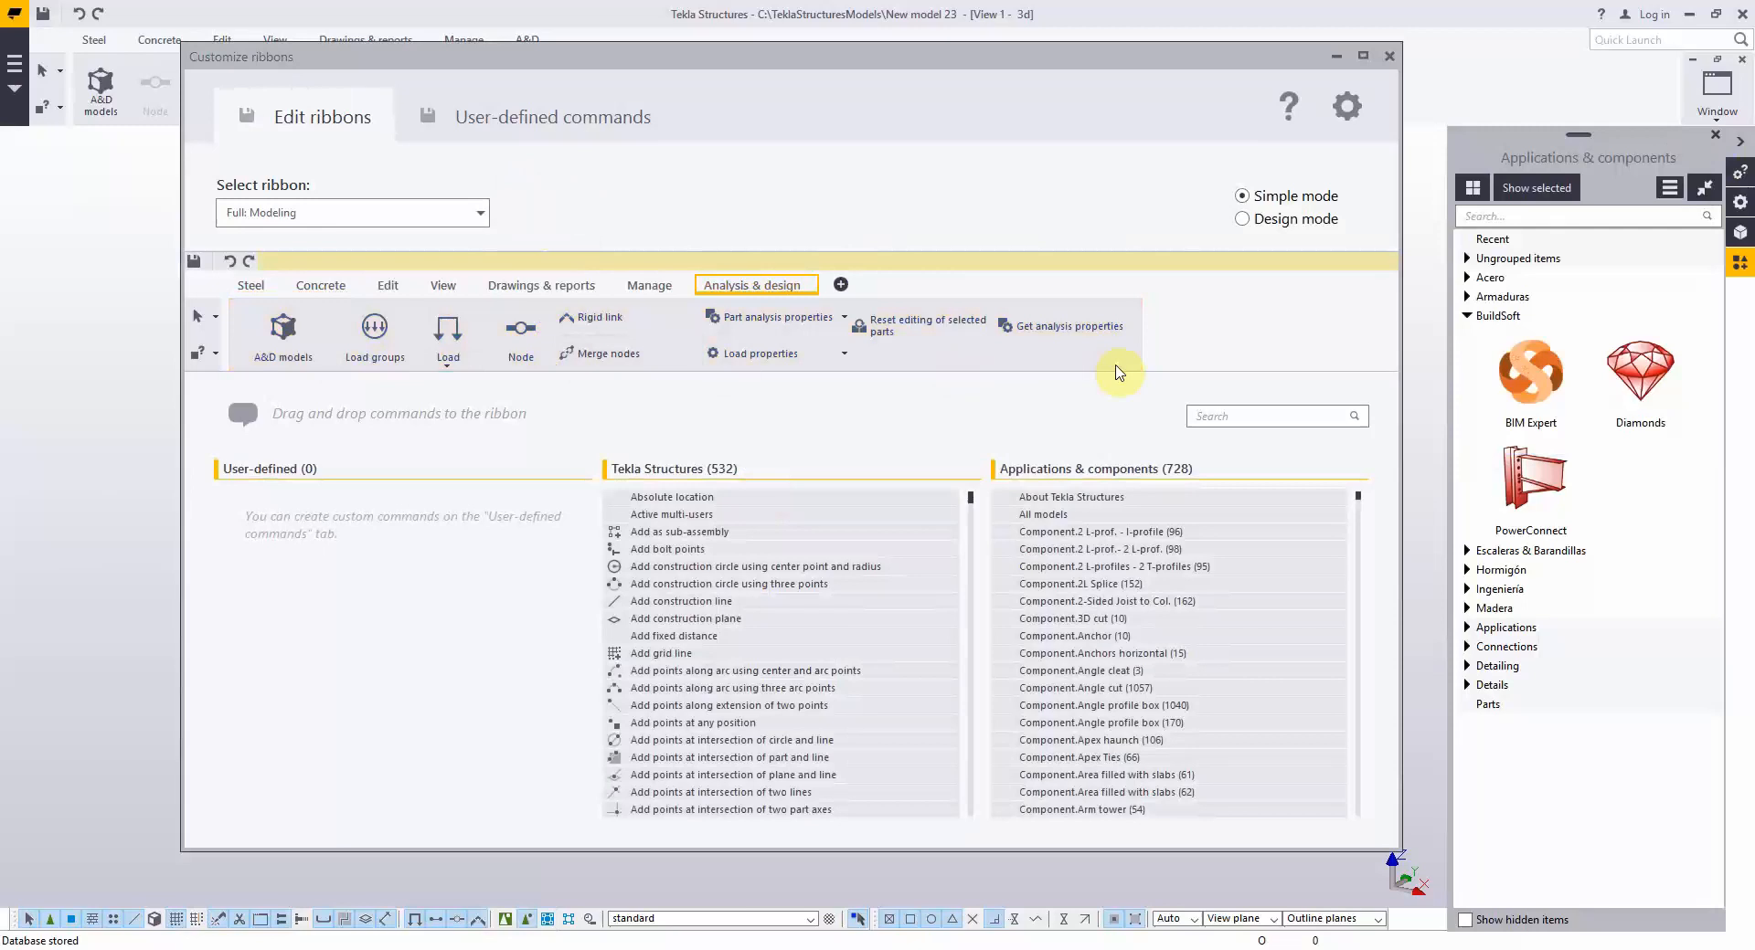
pyautogui.moveTo(1389, 58)
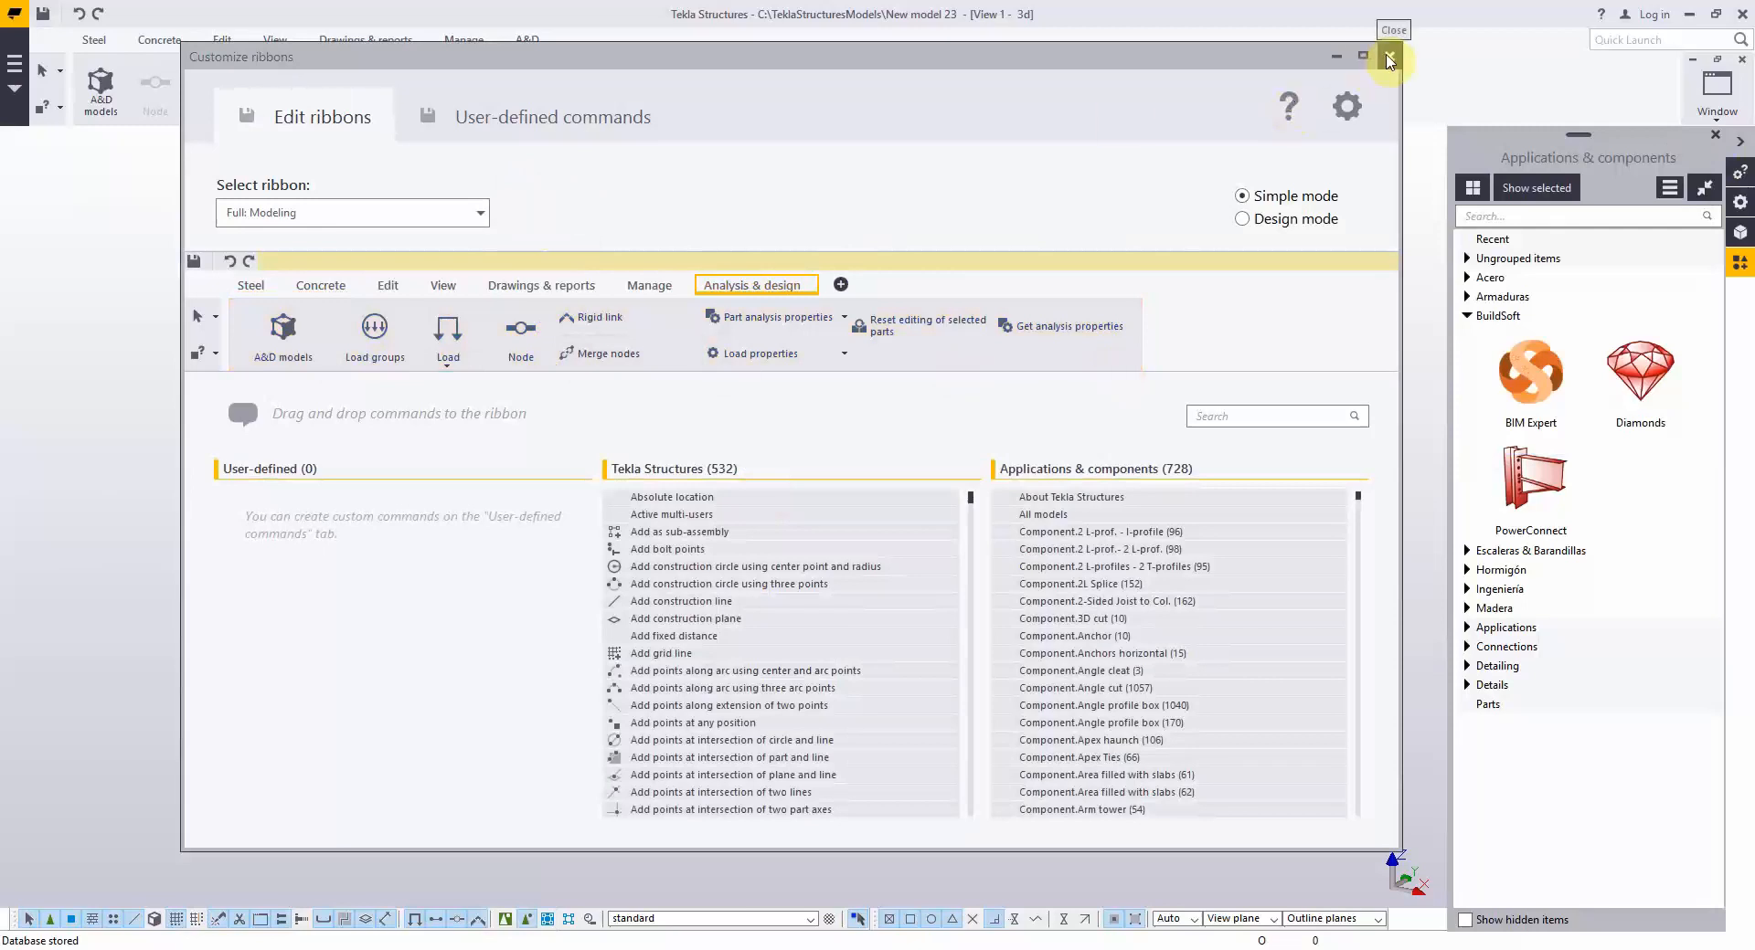
pyautogui.click(1386, 57)
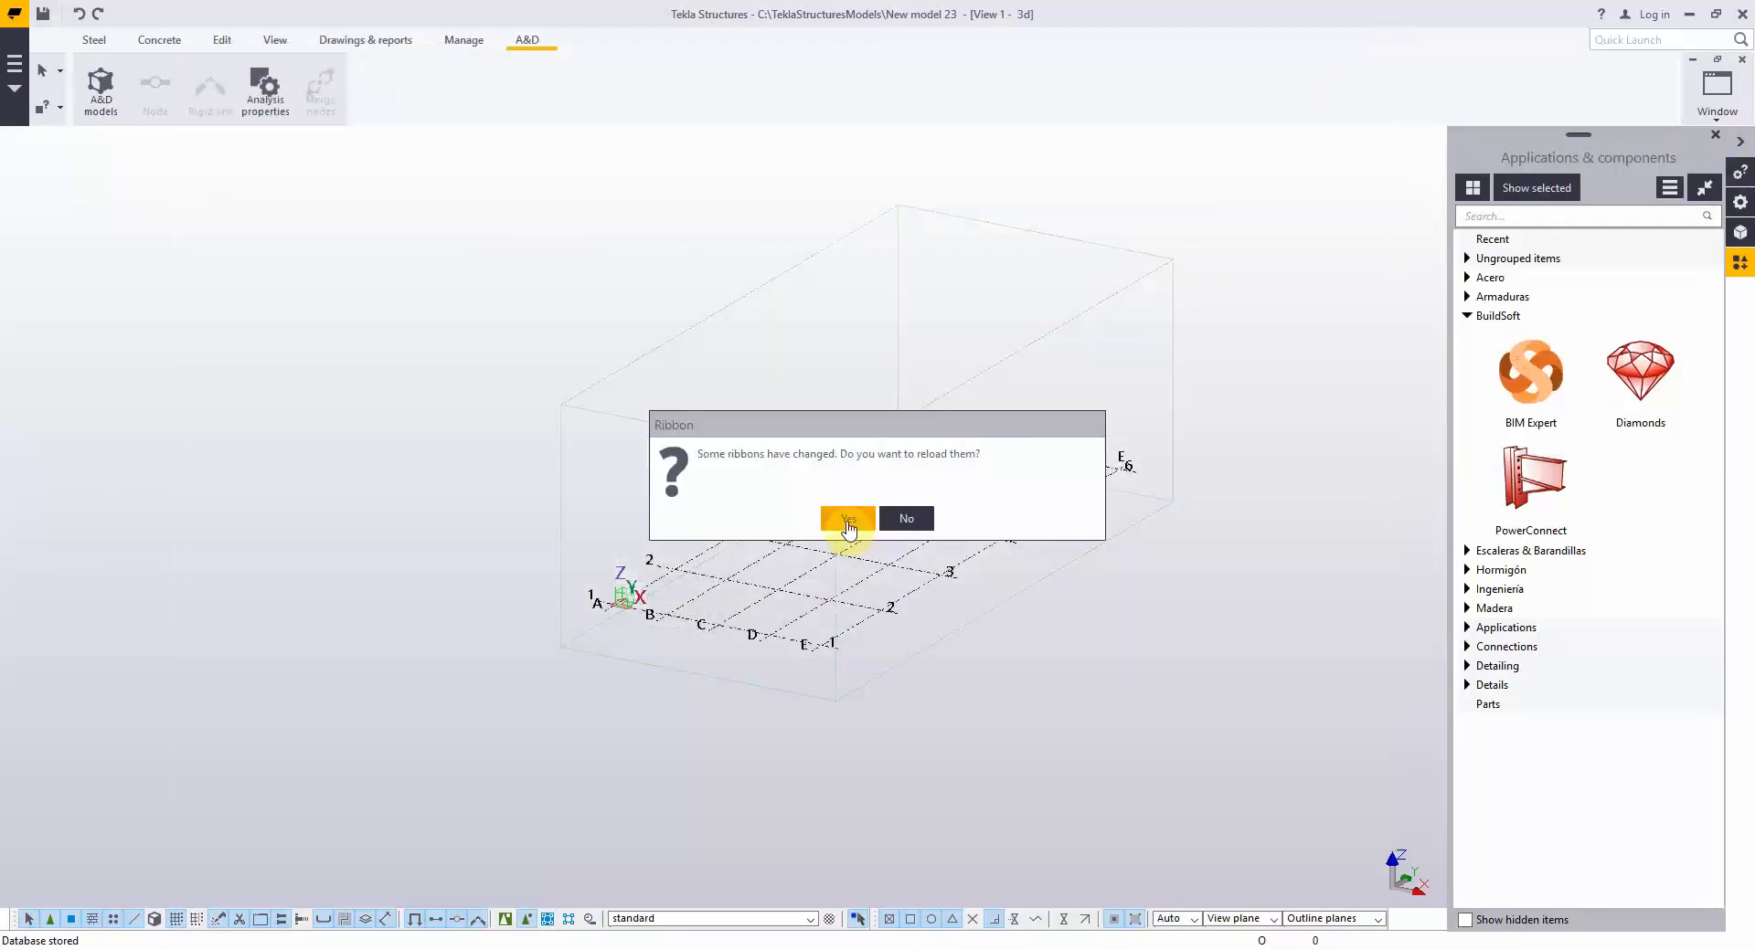